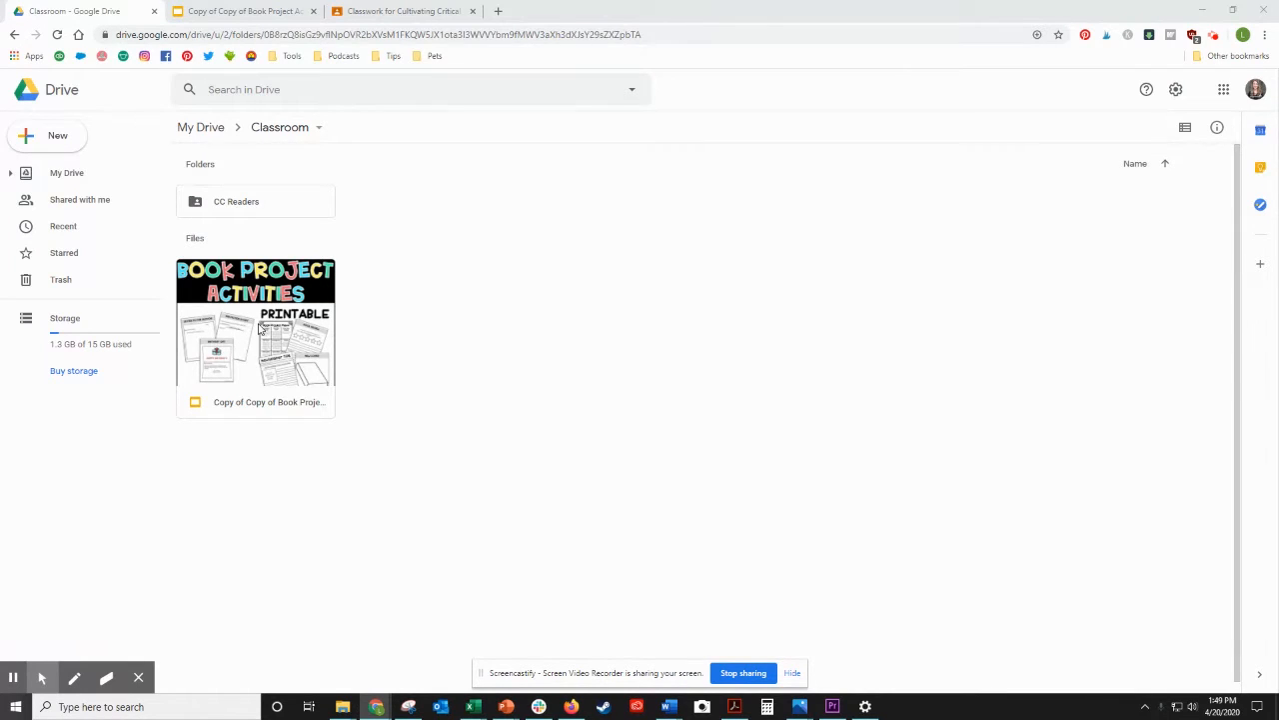
{"action": "mouse_move", "coordinate": [196, 67]}
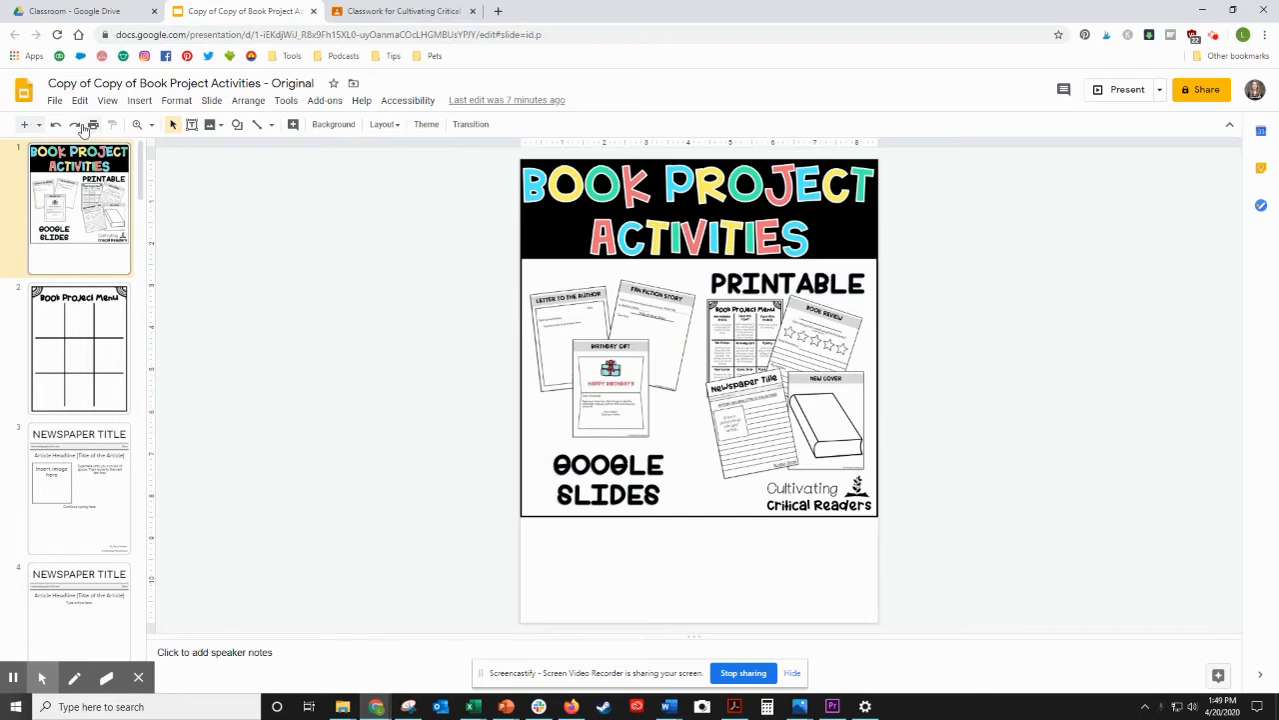
Step: Copy the entire presentation as a new file named 'Book Project Menu'
{"action": "left_click", "coordinate": [54, 99]}
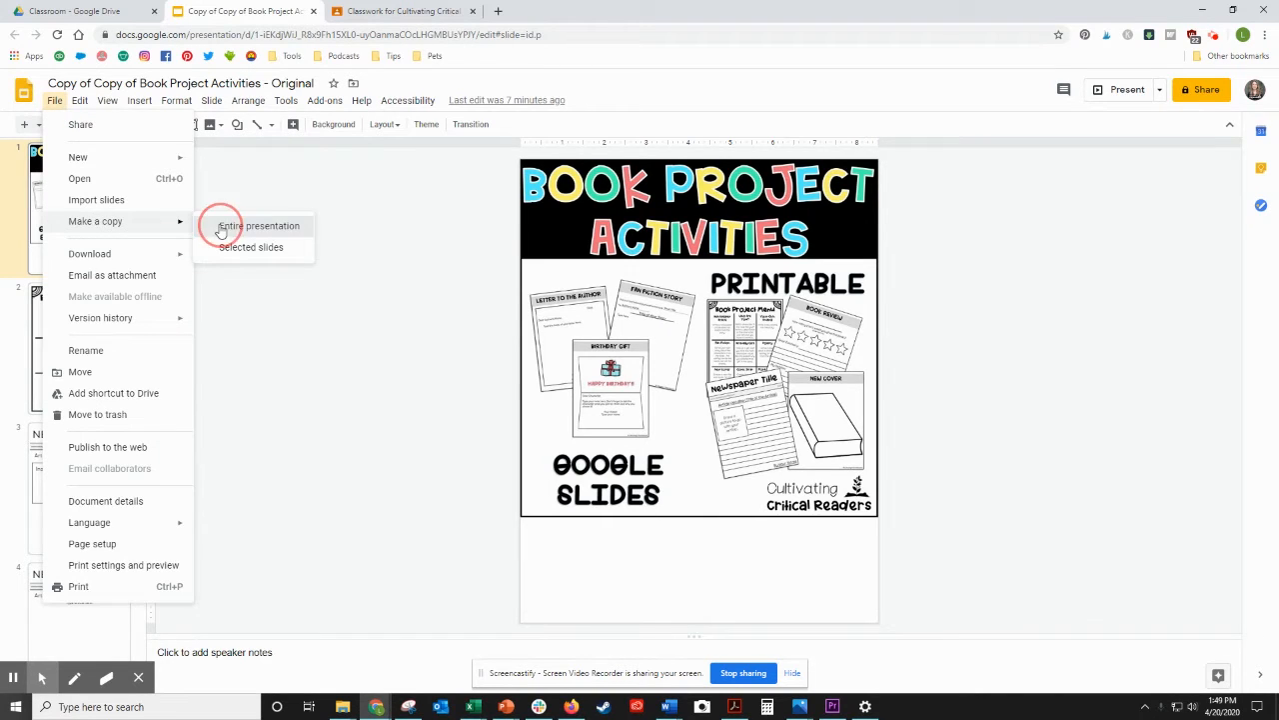
{"action": "left_click", "coordinate": [260, 225]}
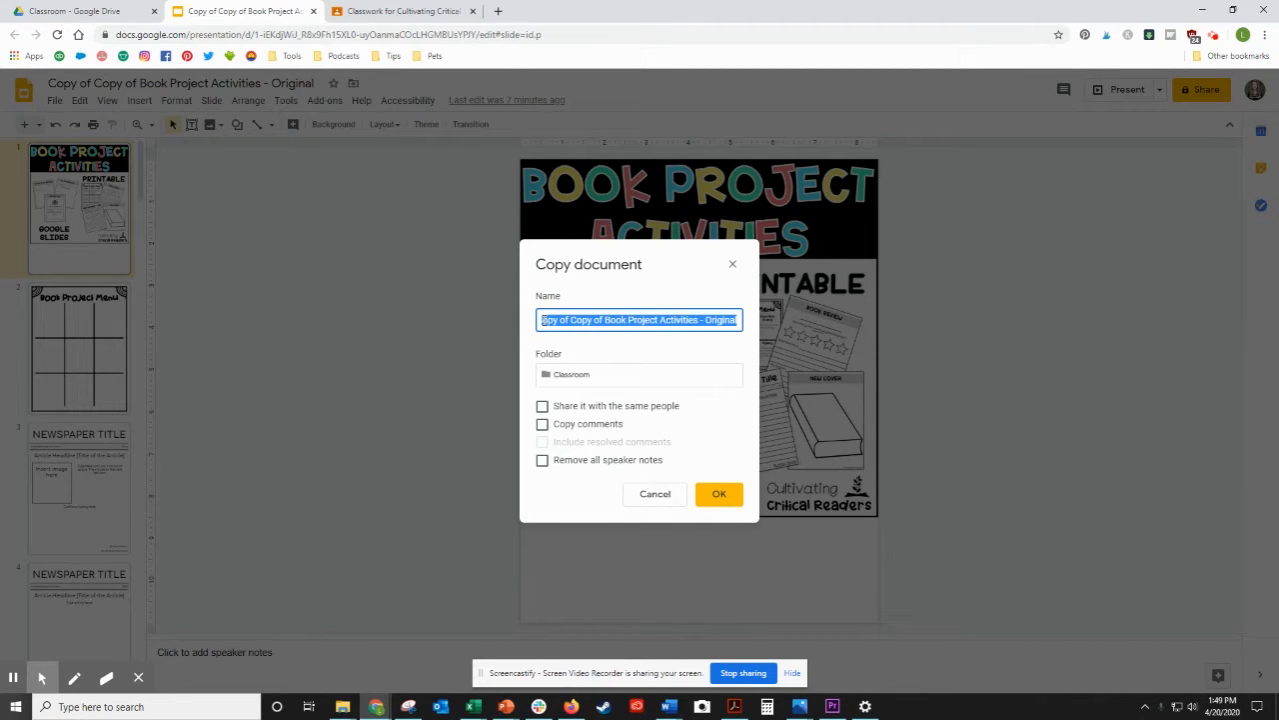
{"action": "type", "text": "Book Pr"}
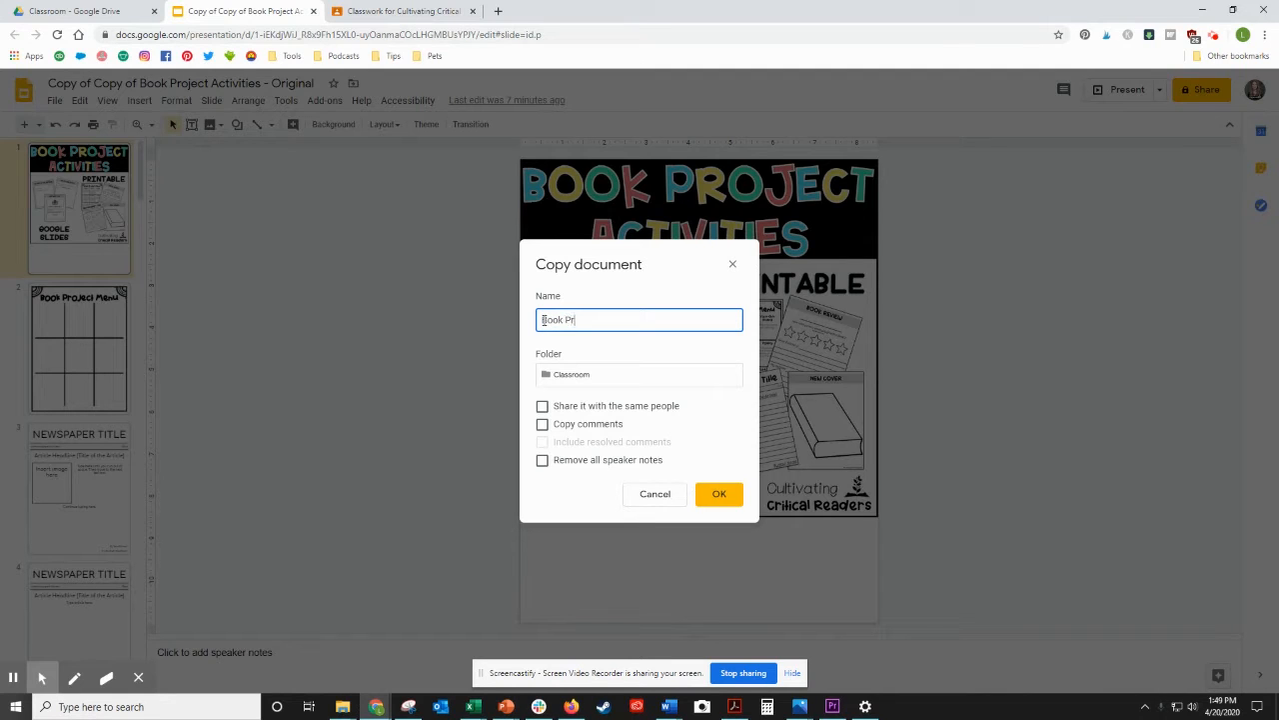
{"action": "type", "text": "oject Men"}
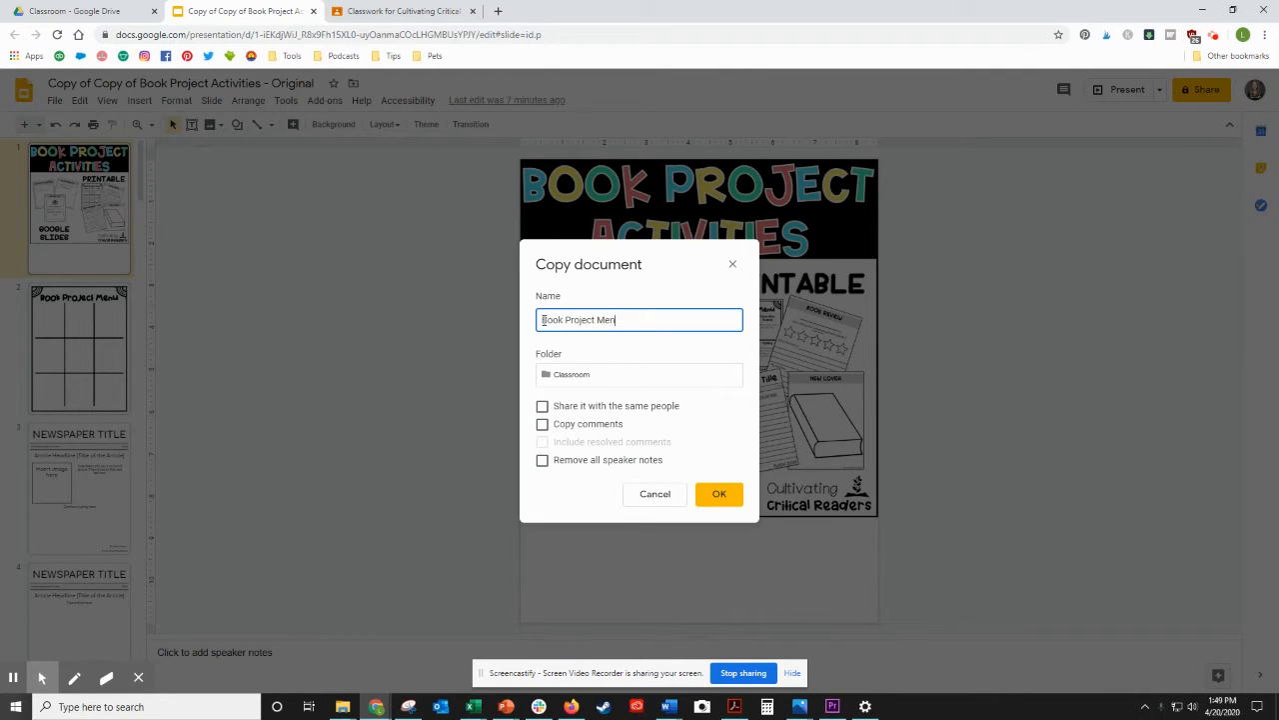
{"action": "left_click", "coordinate": [719, 493]}
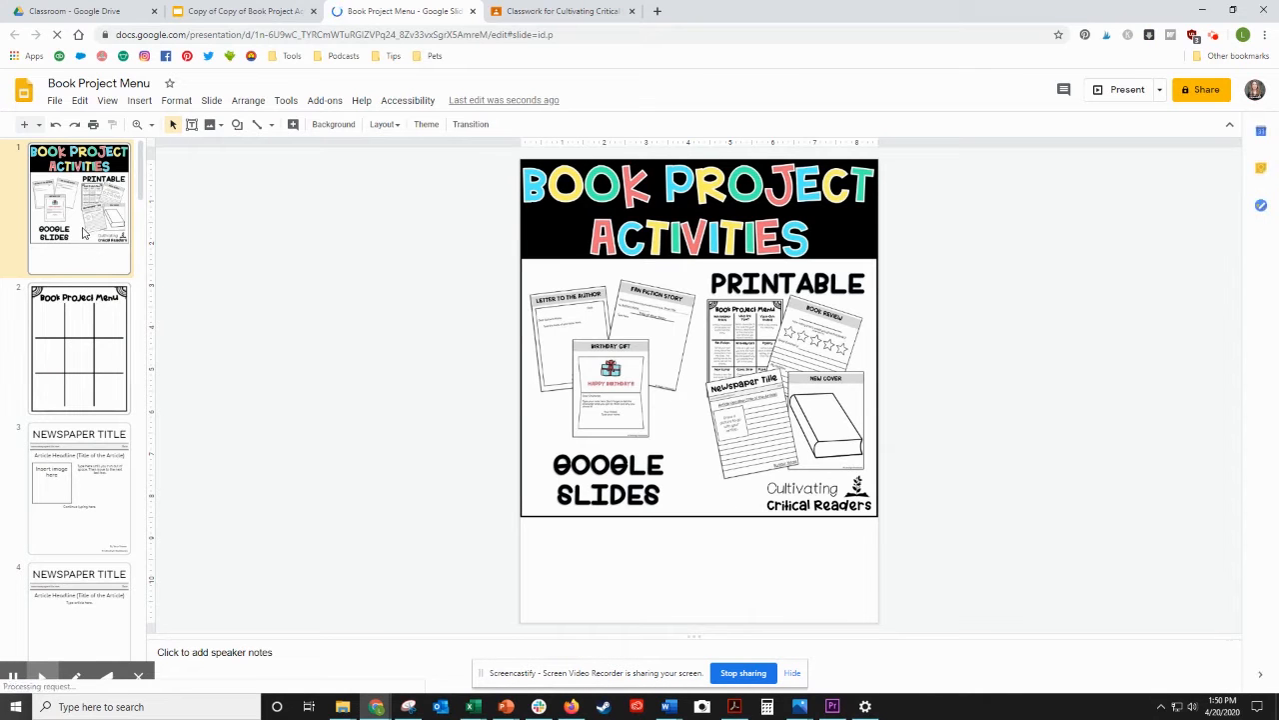
Step: On slide 2, drag Letter to the Author, Your Own Ending and Point of View into grid squares
{"action": "left_click", "coordinate": [79, 347]}
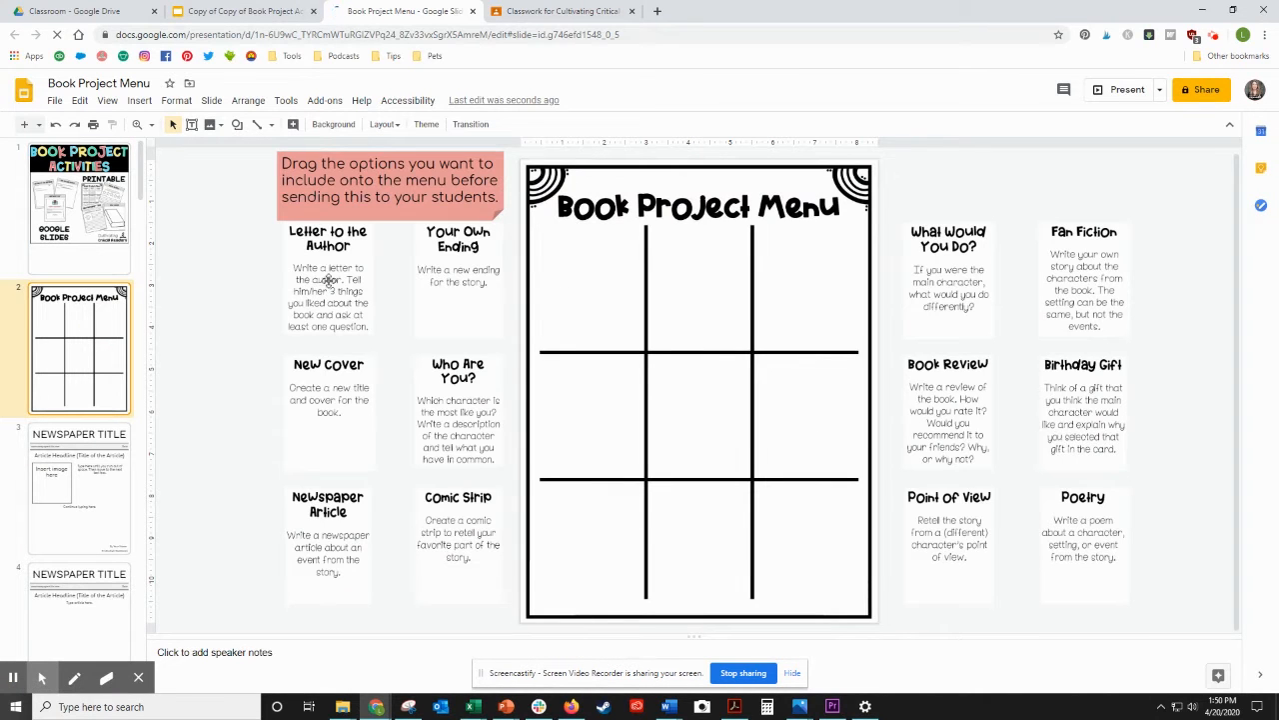
{"action": "left_click", "coordinate": [328, 280]}
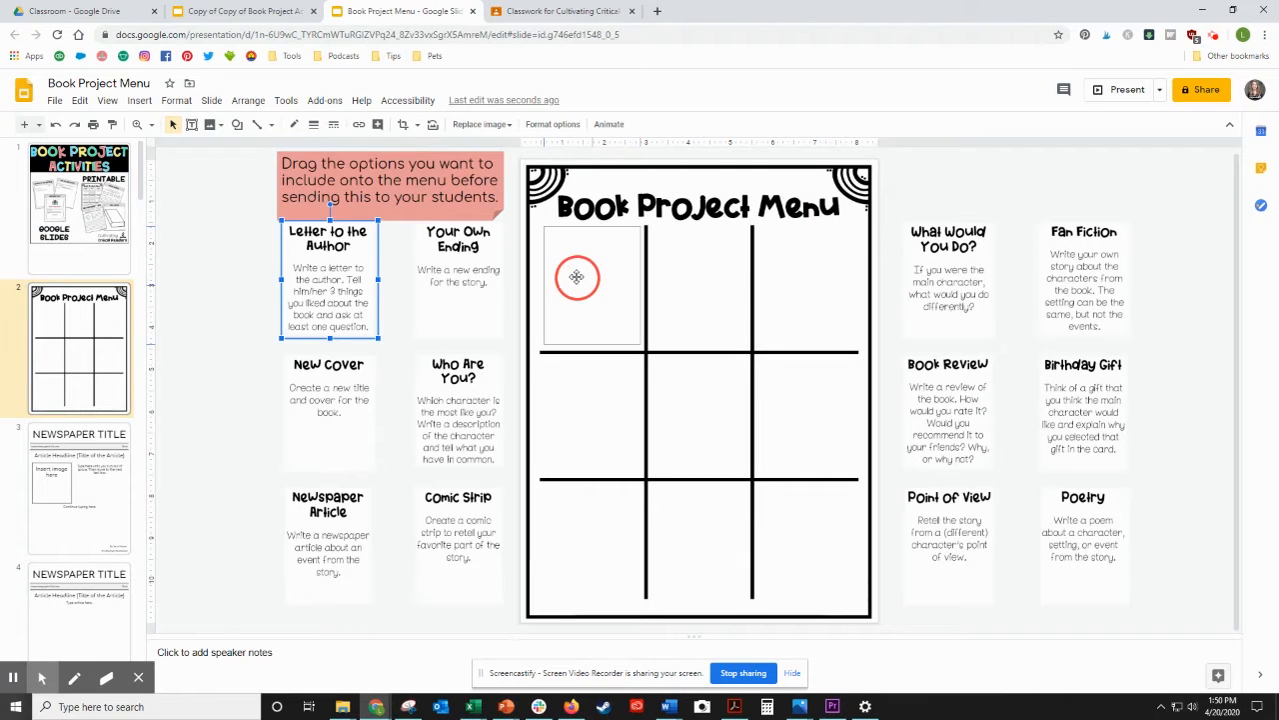
{"action": "left_click_drag", "start_coordinate": [328, 278], "coordinate": [589, 285]}
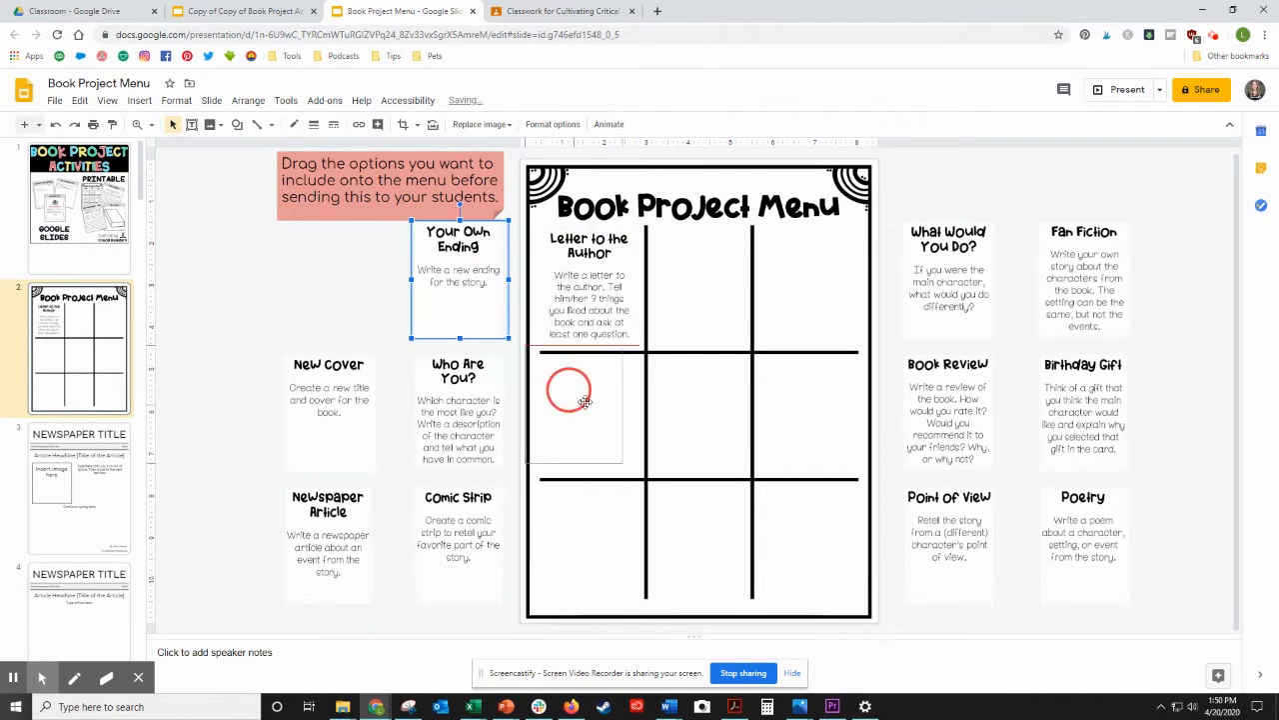
{"action": "left_click_drag", "start_coordinate": [457, 280], "coordinate": [583, 410]}
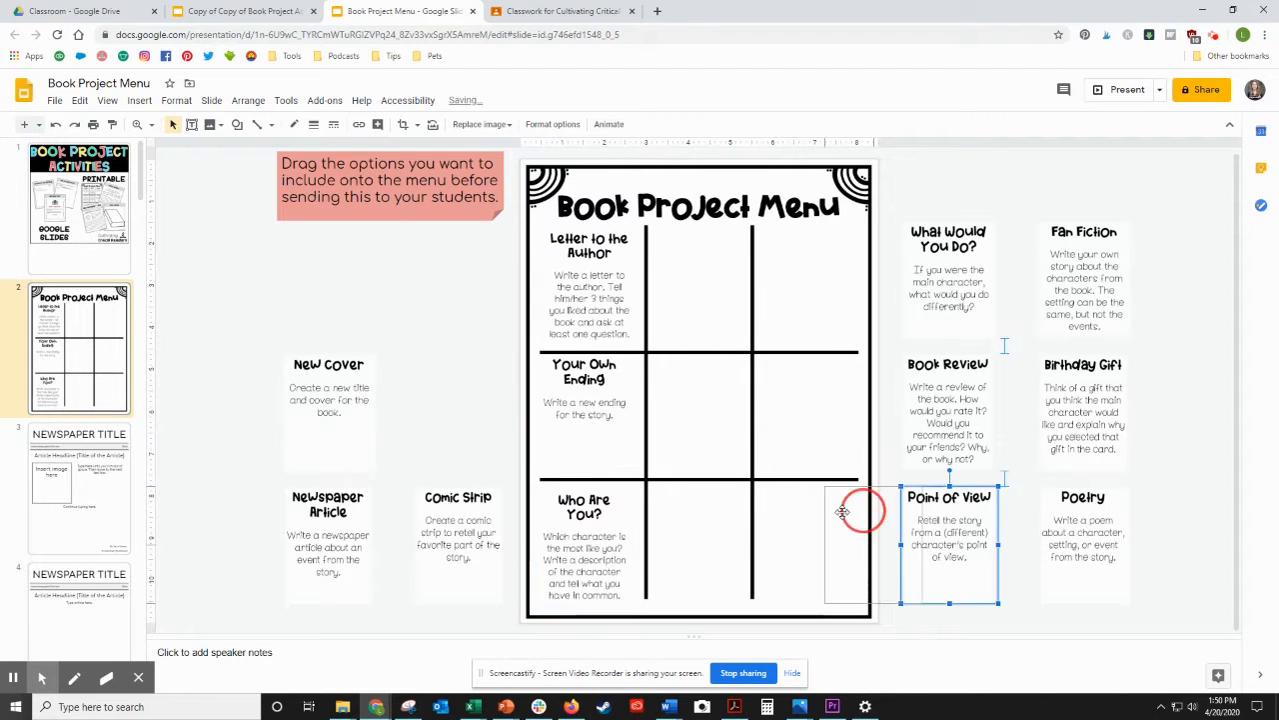
{"action": "left_click_drag", "start_coordinate": [950, 527], "coordinate": [700, 527]}
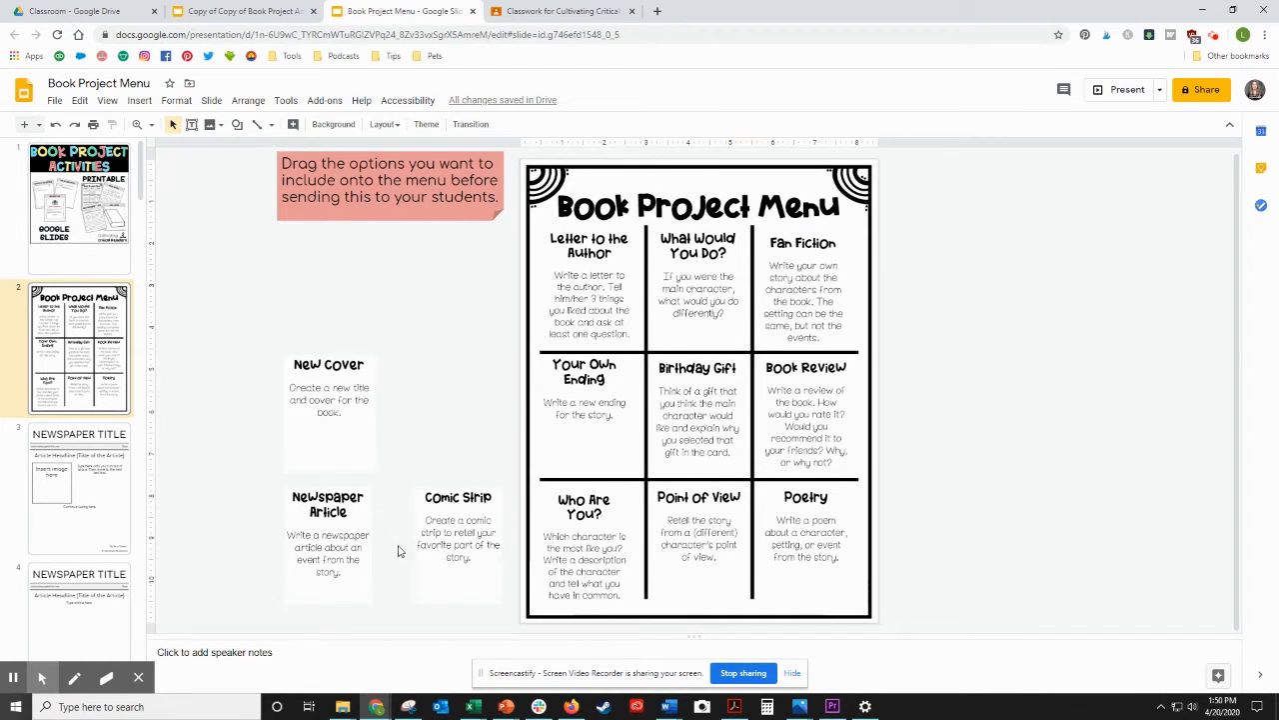
Step: Delete the title slide plus the newspaper and comic slides, returning to the Book Project Menu
{"action": "left_click", "coordinate": [328, 400]}
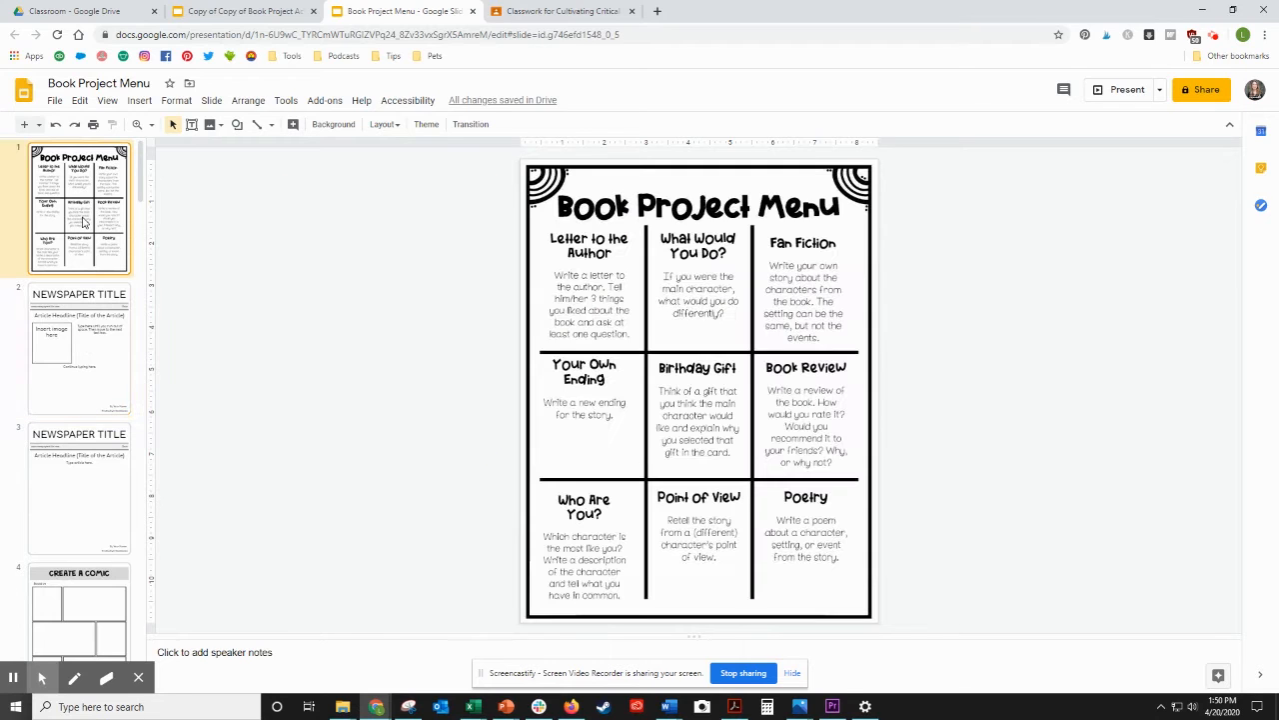
{"action": "left_click", "coordinate": [79, 347]}
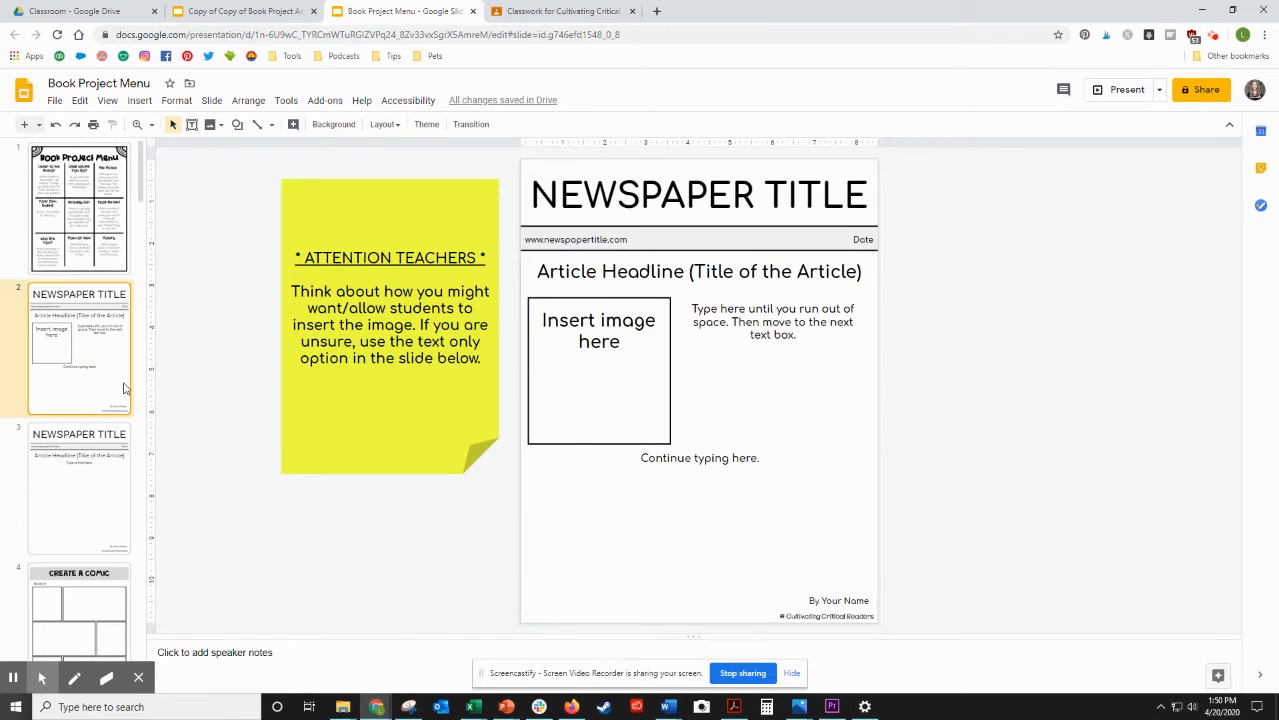
{"action": "left_click", "coordinate": [79, 489]}
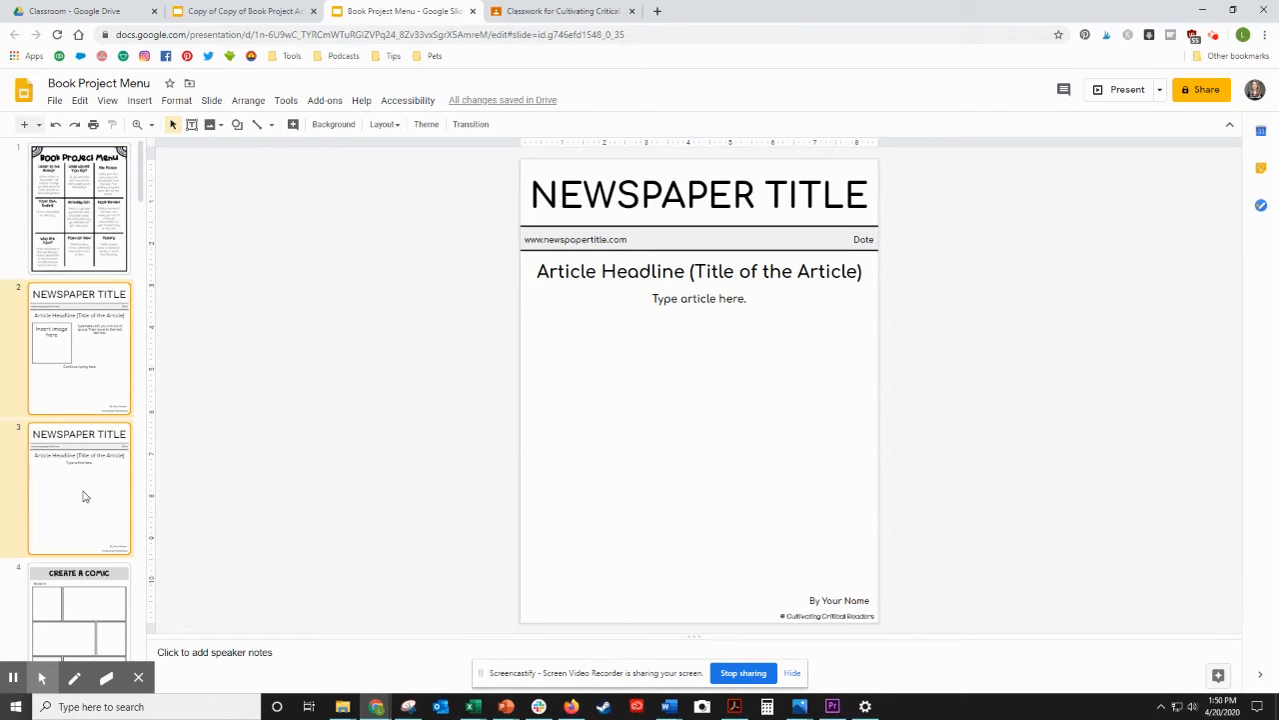
{"action": "left_click", "coordinate": [78, 207]}
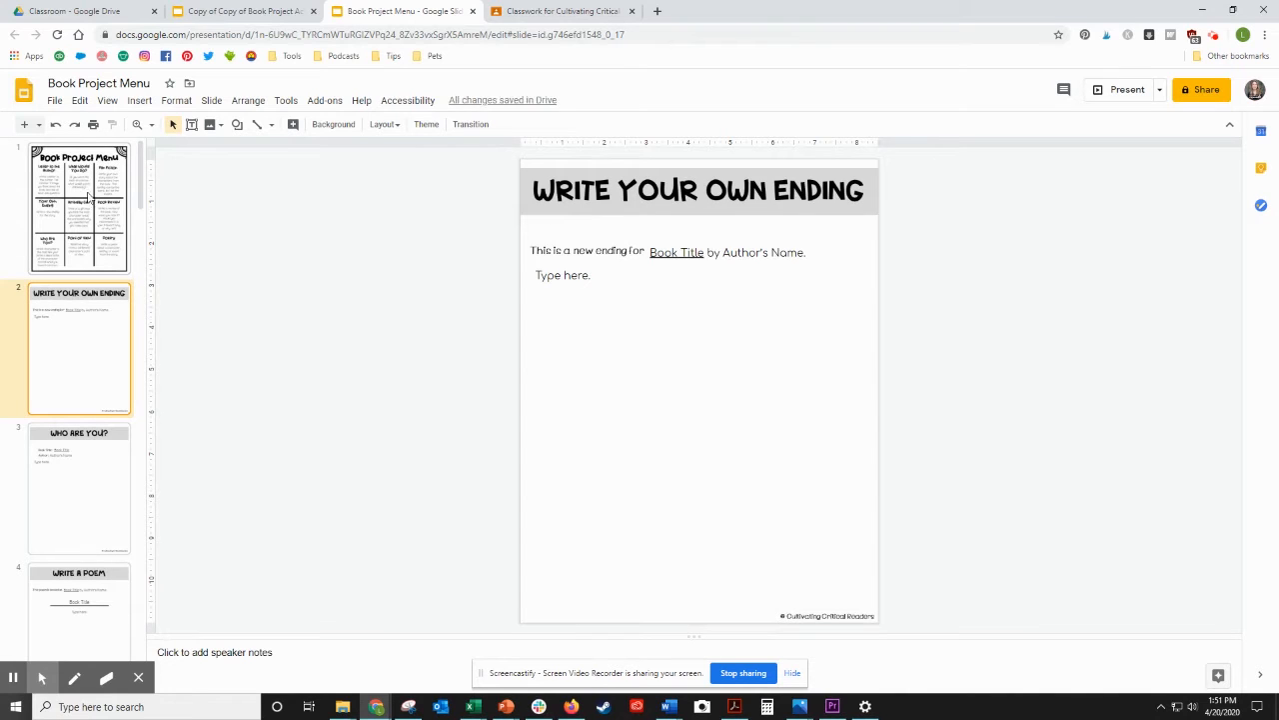
{"action": "left_click", "coordinate": [79, 207]}
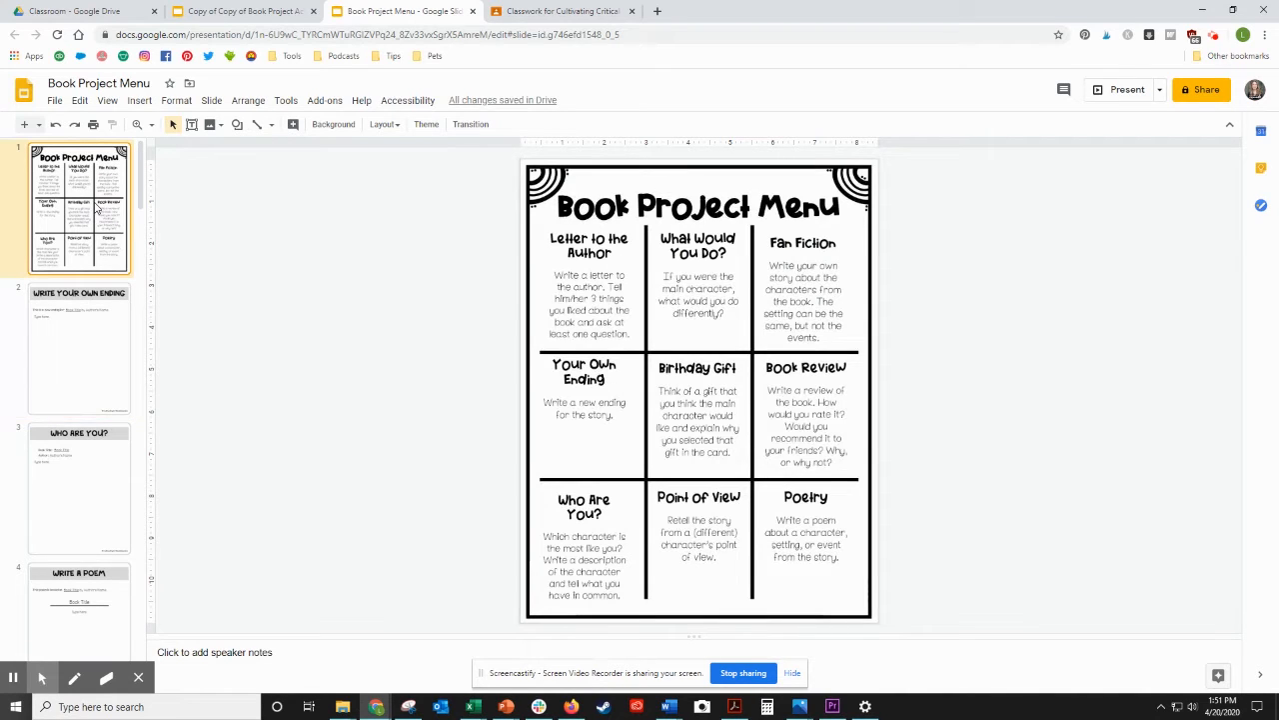
{"action": "mouse_move", "coordinate": [95, 367]}
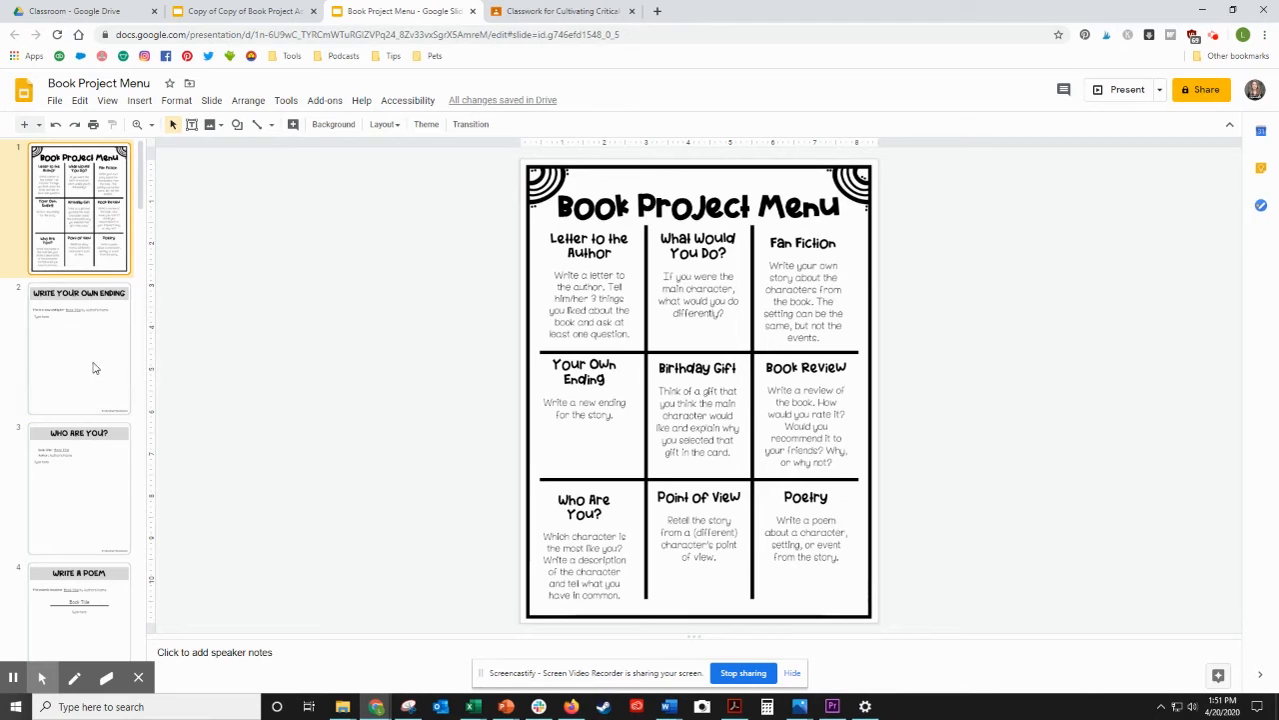
Step: Delete the New Cover and trailing extra slides, leaving ten ending with Letter to the Author
{"action": "scroll", "scroll_direction": "down", "scroll_amount": 3}
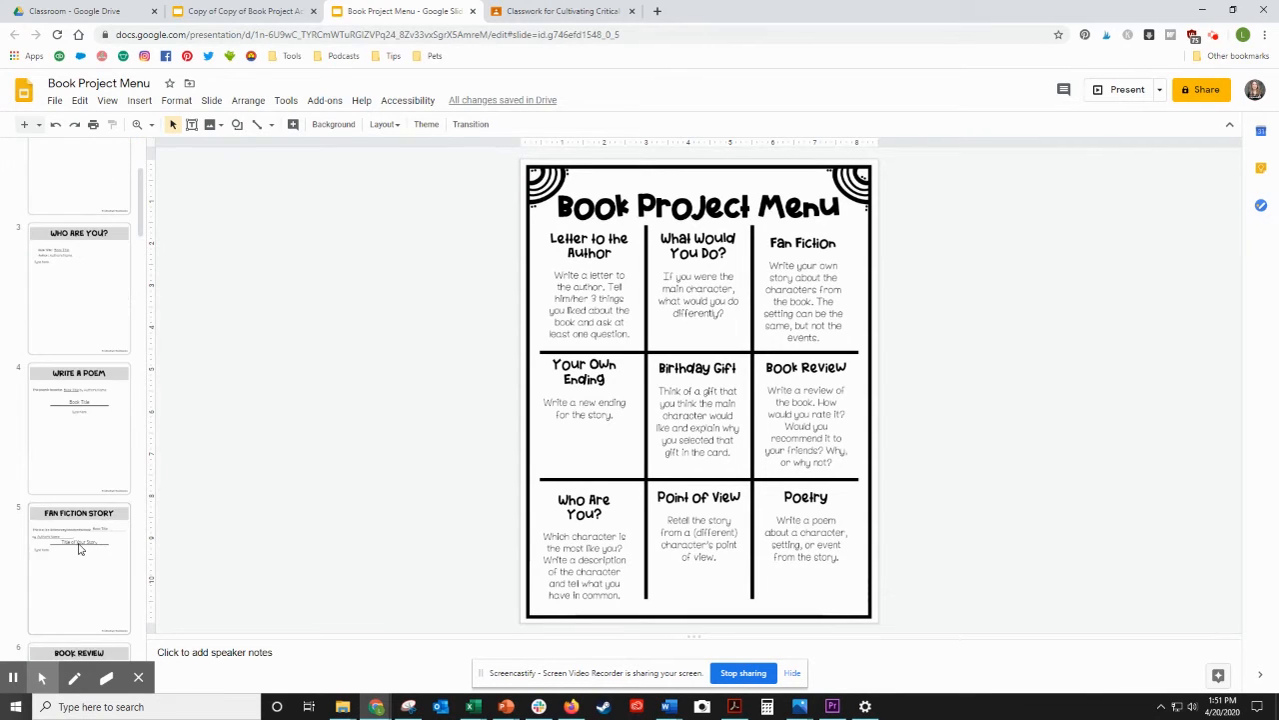
{"action": "scroll", "scroll_direction": "down", "scroll_amount": 3}
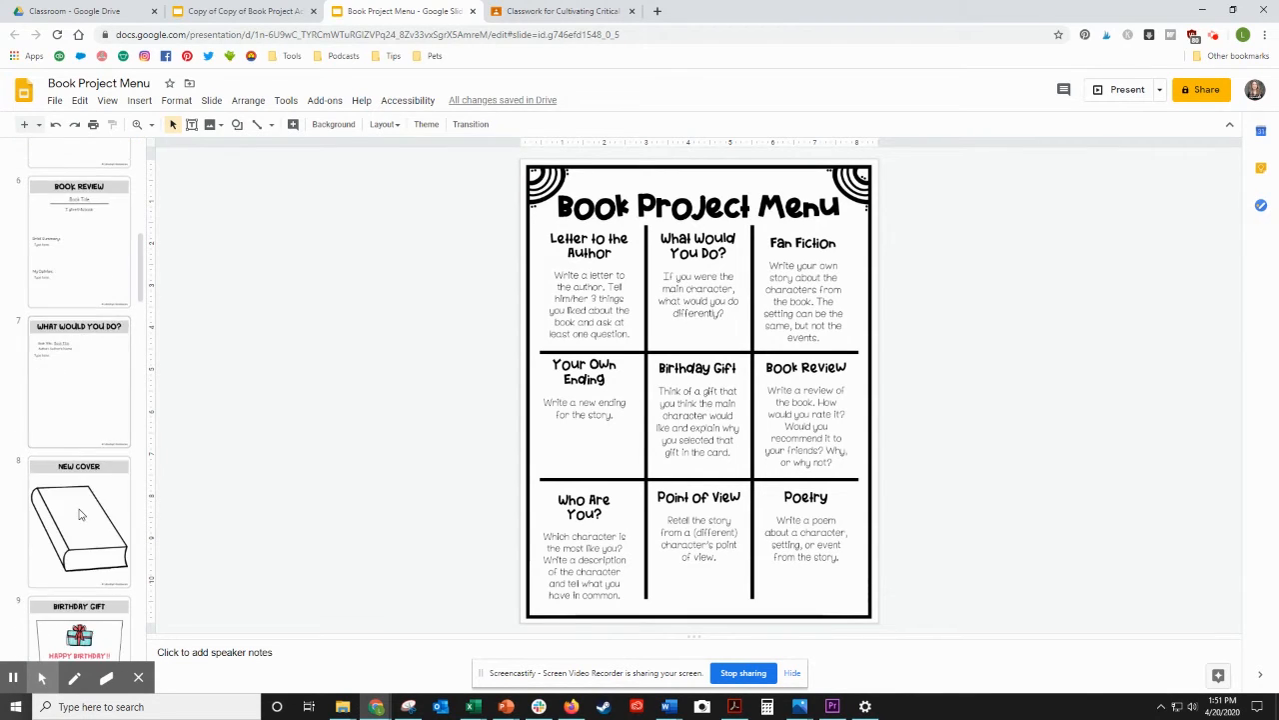
{"action": "scroll", "scroll_direction": "down", "scroll_amount": 3}
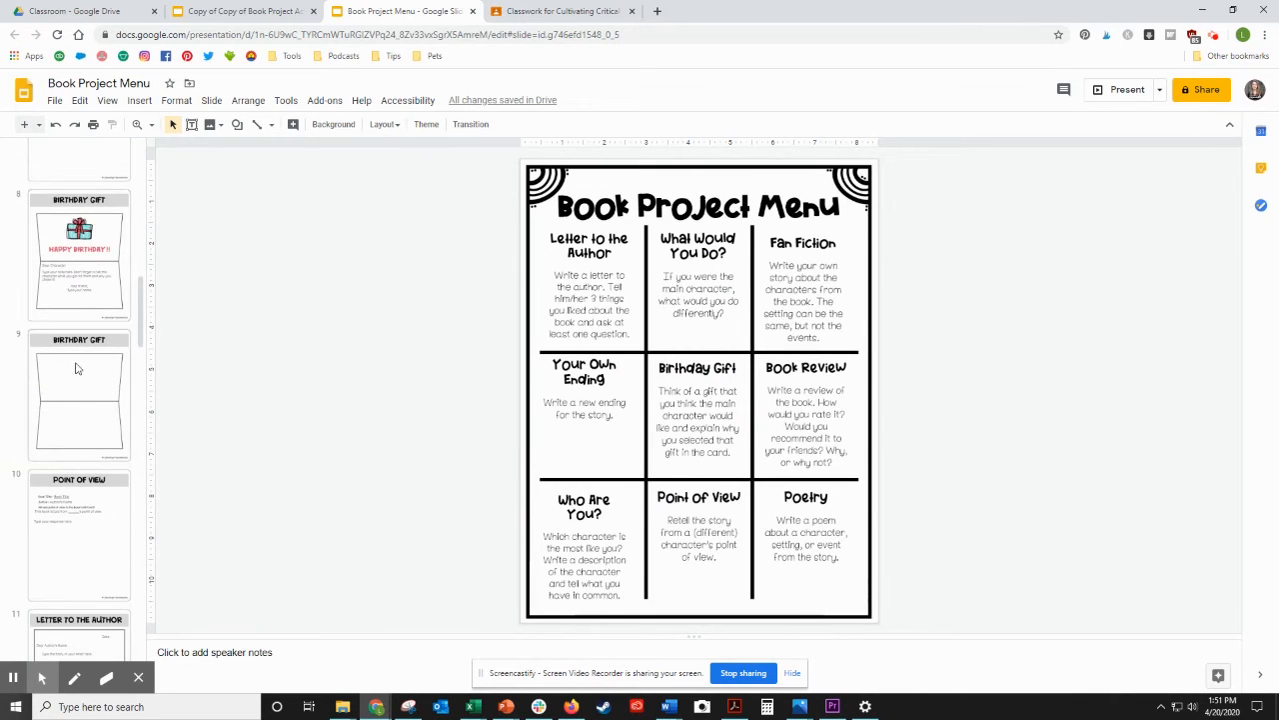
{"action": "scroll", "scroll_direction": "down", "scroll_amount": 3}
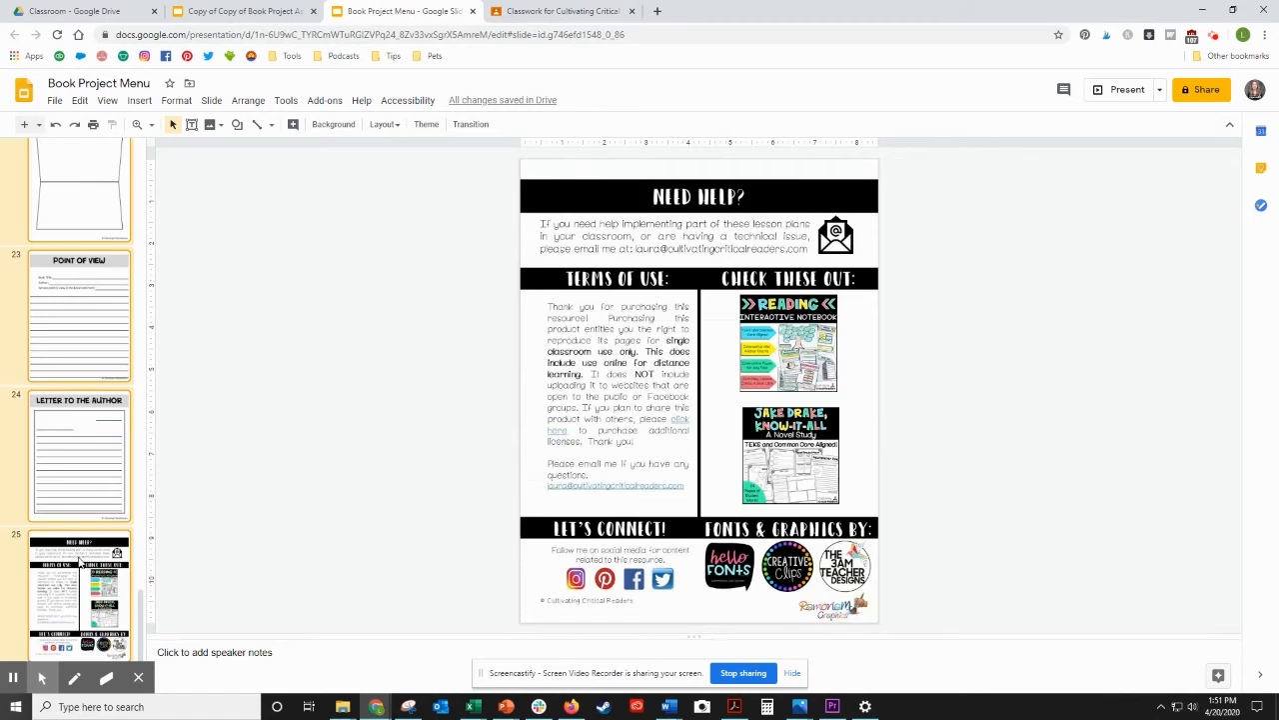
{"action": "left_click", "coordinate": [79, 460]}
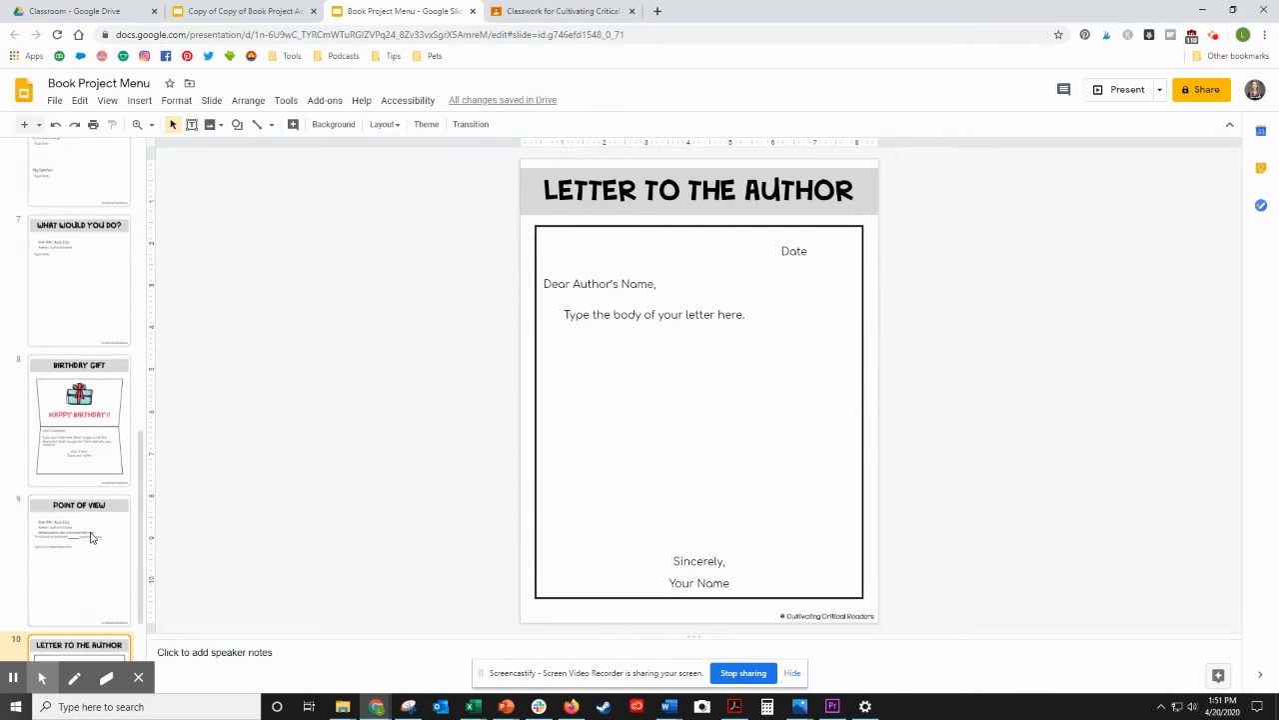
Step: Return to the Book Project Menu slide, then go to the class's Classwork create options
{"action": "scroll", "scroll_direction": "up", "scroll_amount": 3}
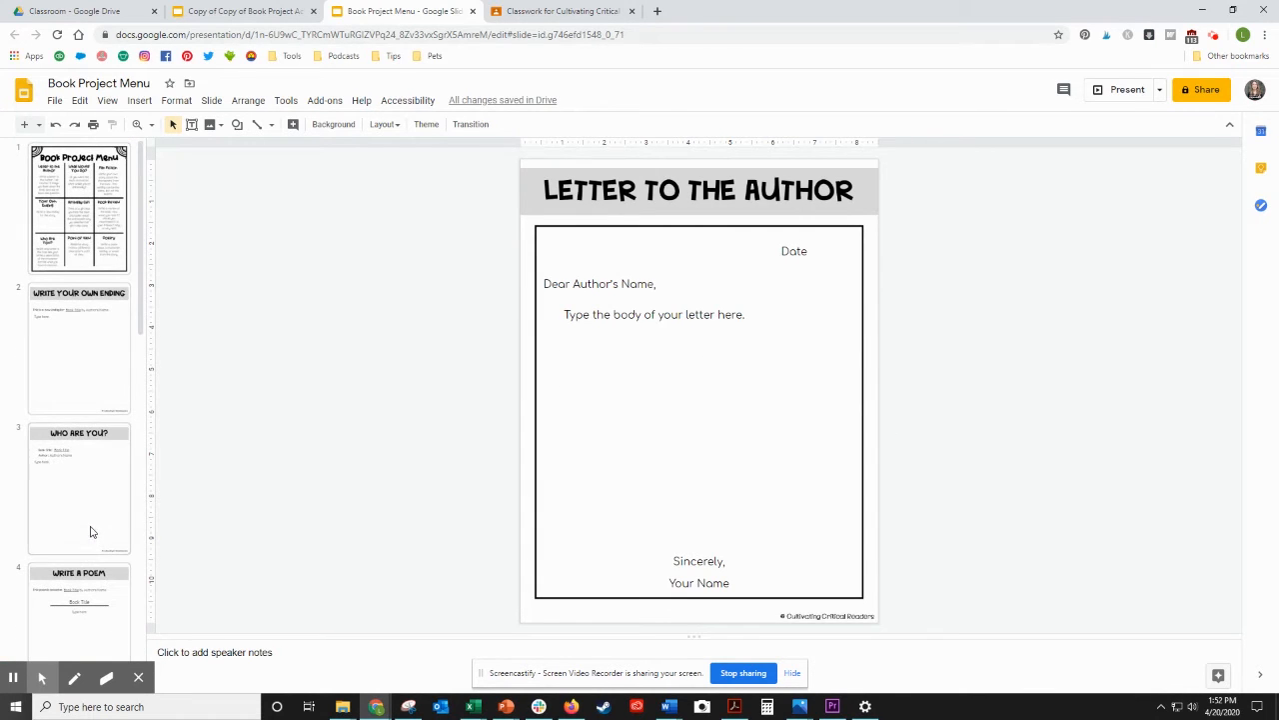
{"action": "left_click", "coordinate": [77, 206]}
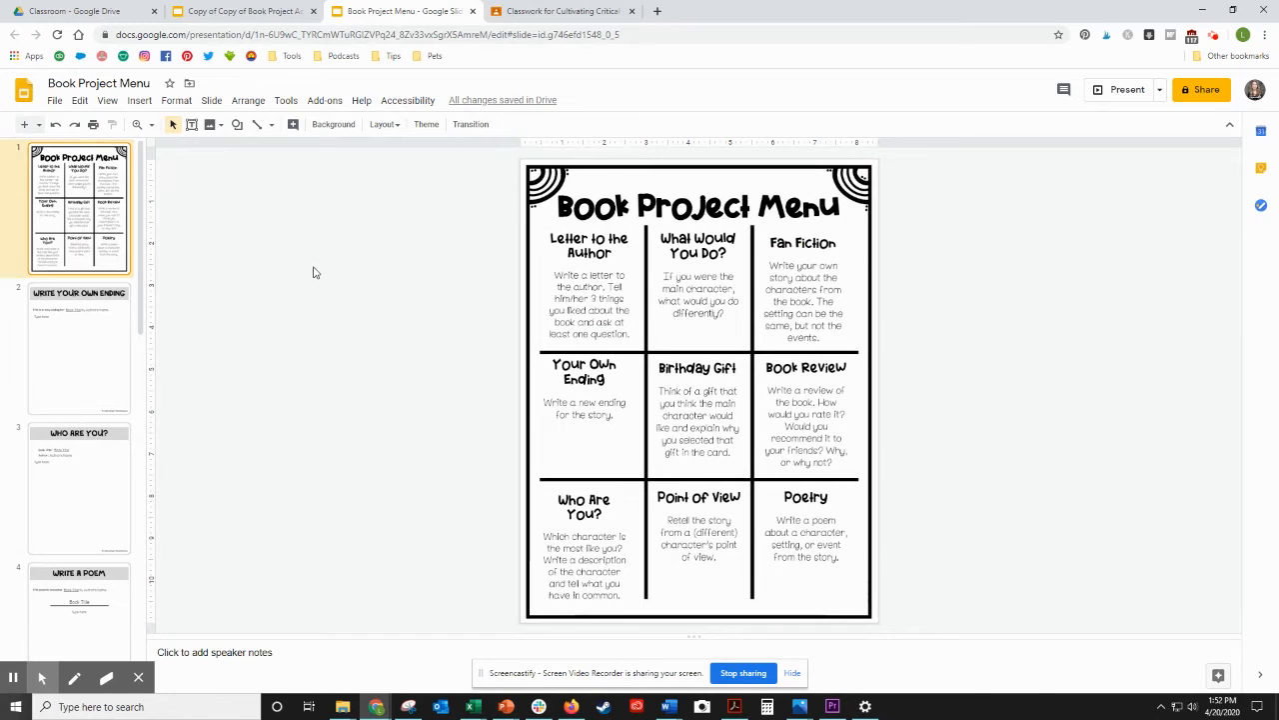
{"action": "mouse_move", "coordinate": [466, 236]}
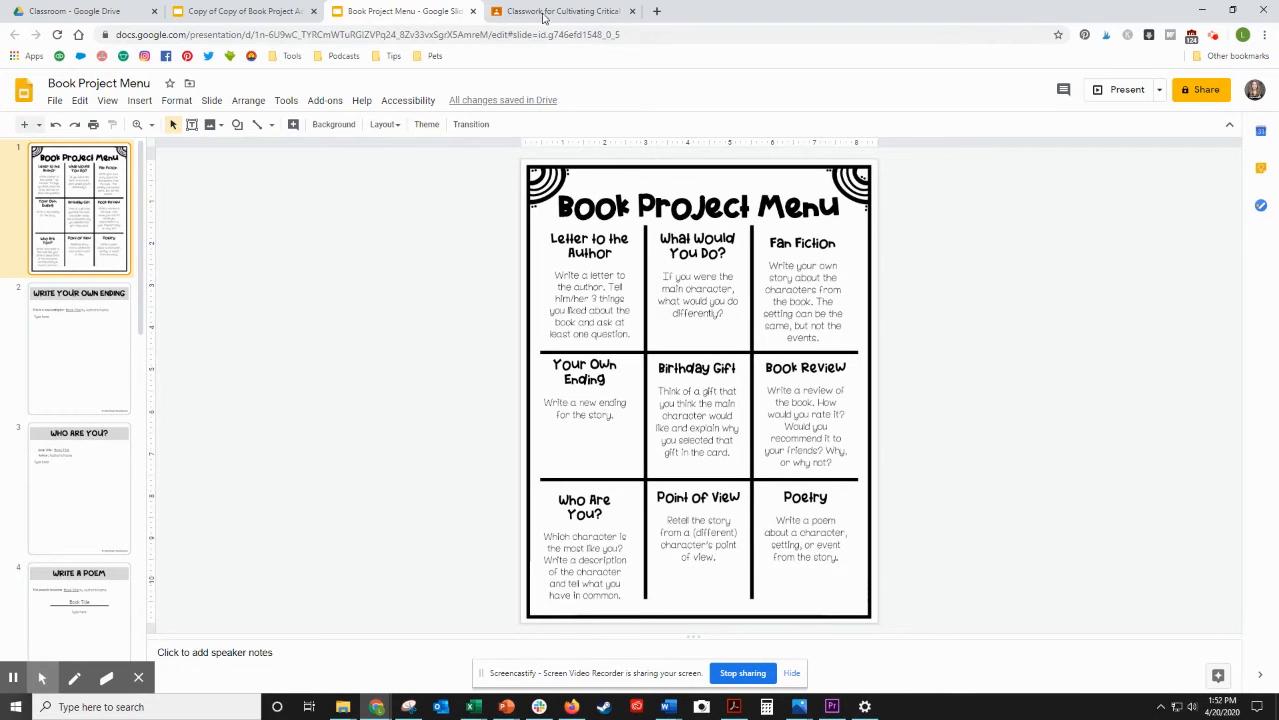
{"action": "left_click", "coordinate": [563, 11]}
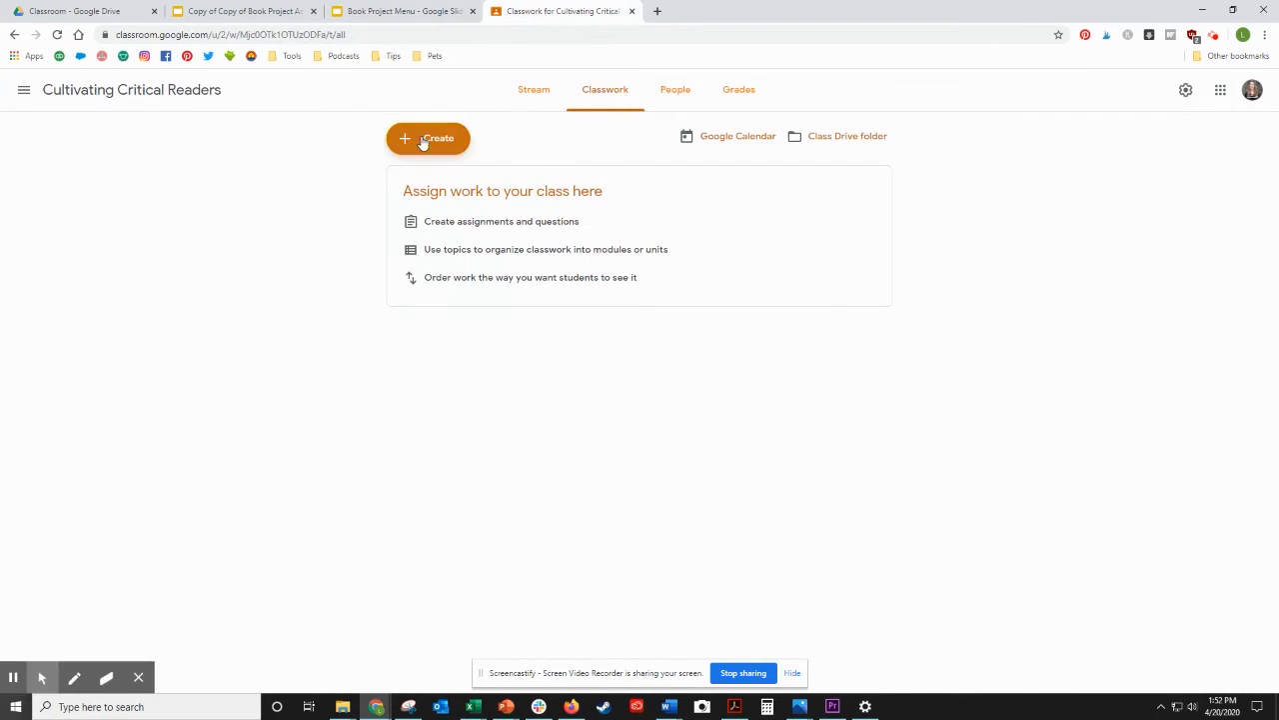
{"action": "left_click", "coordinate": [428, 138]}
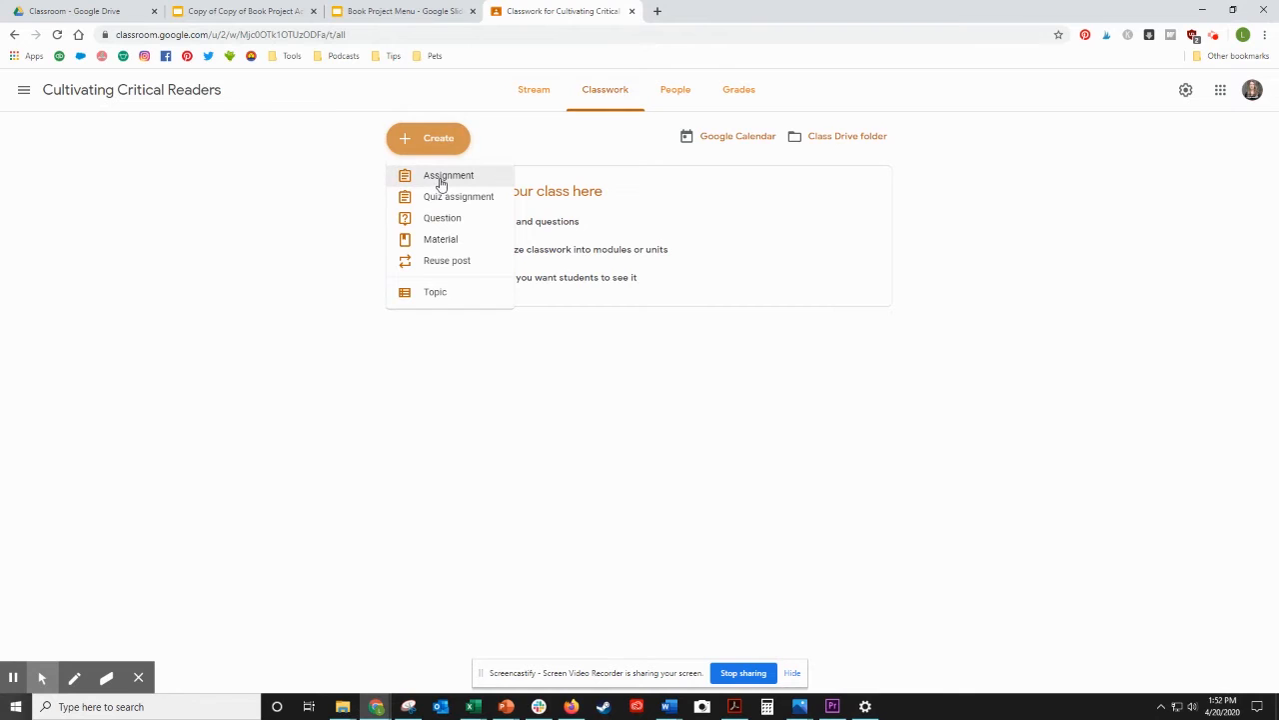
Step: Create a new assignment titled 'Book Project'
{"action": "left_click", "coordinate": [448, 175]}
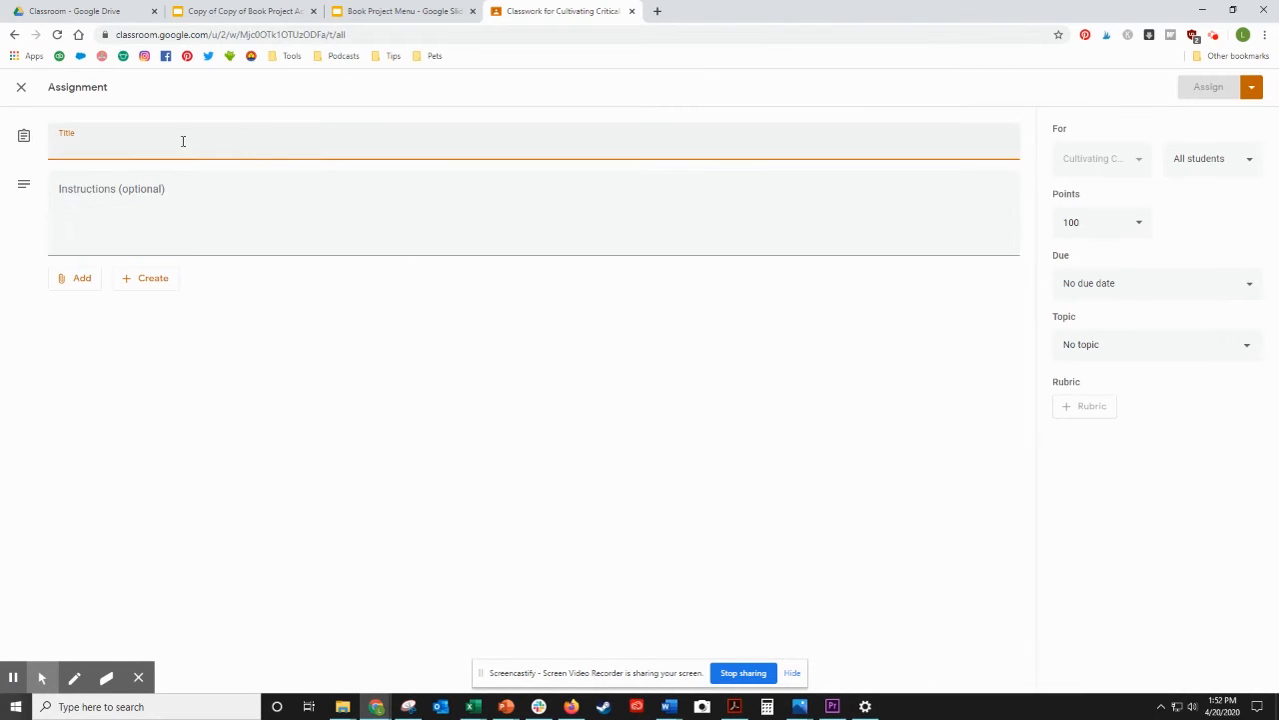
{"action": "left_click", "coordinate": [185, 147]}
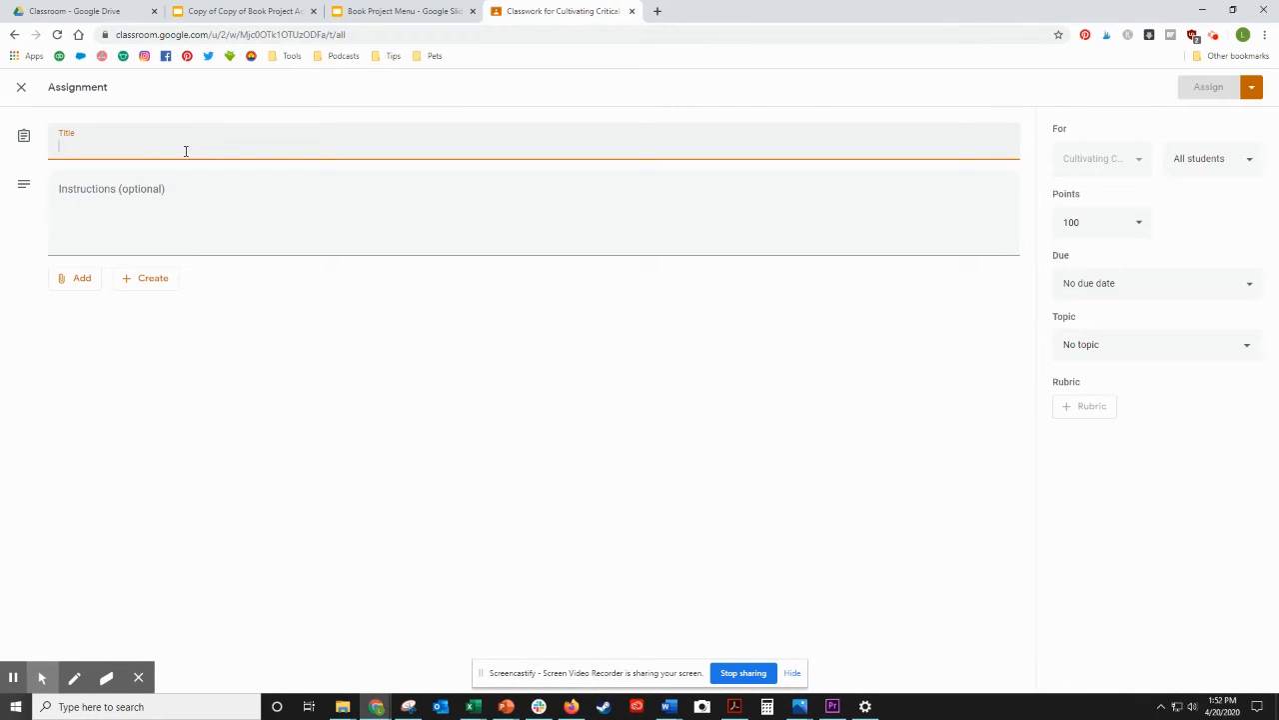
{"action": "type", "text": "Book P"}
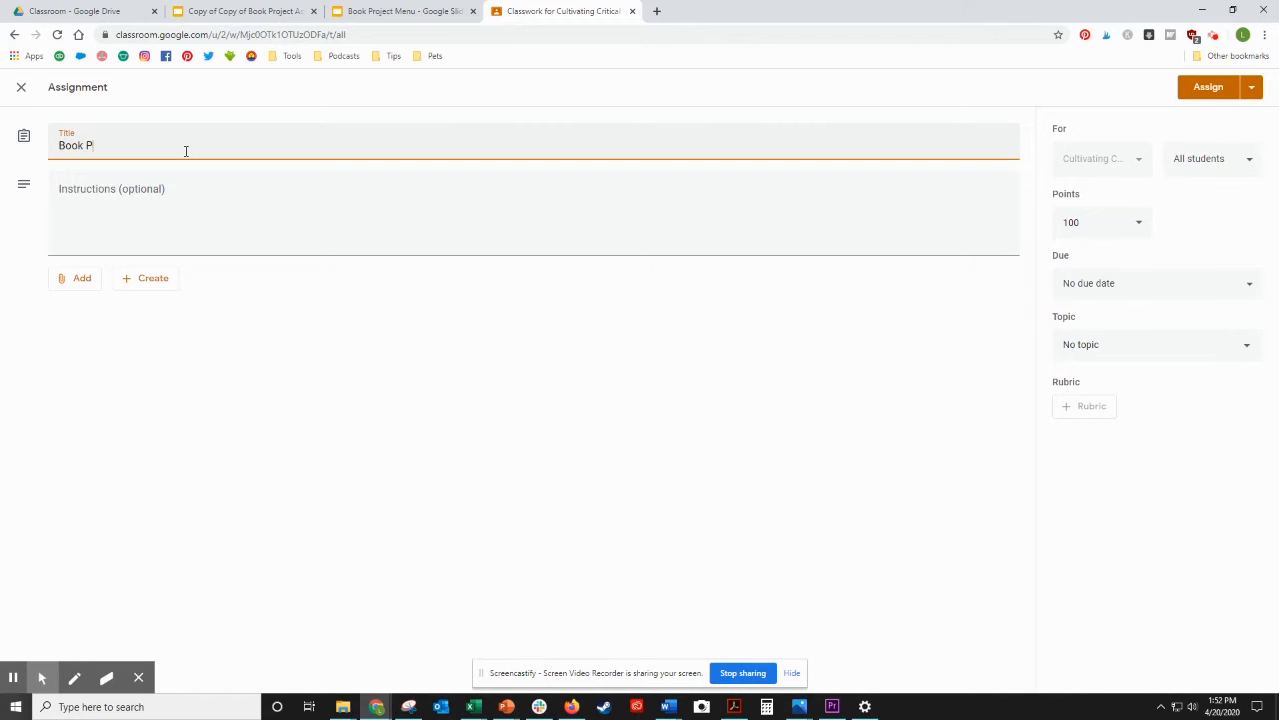
{"action": "type", "text": "roject"}
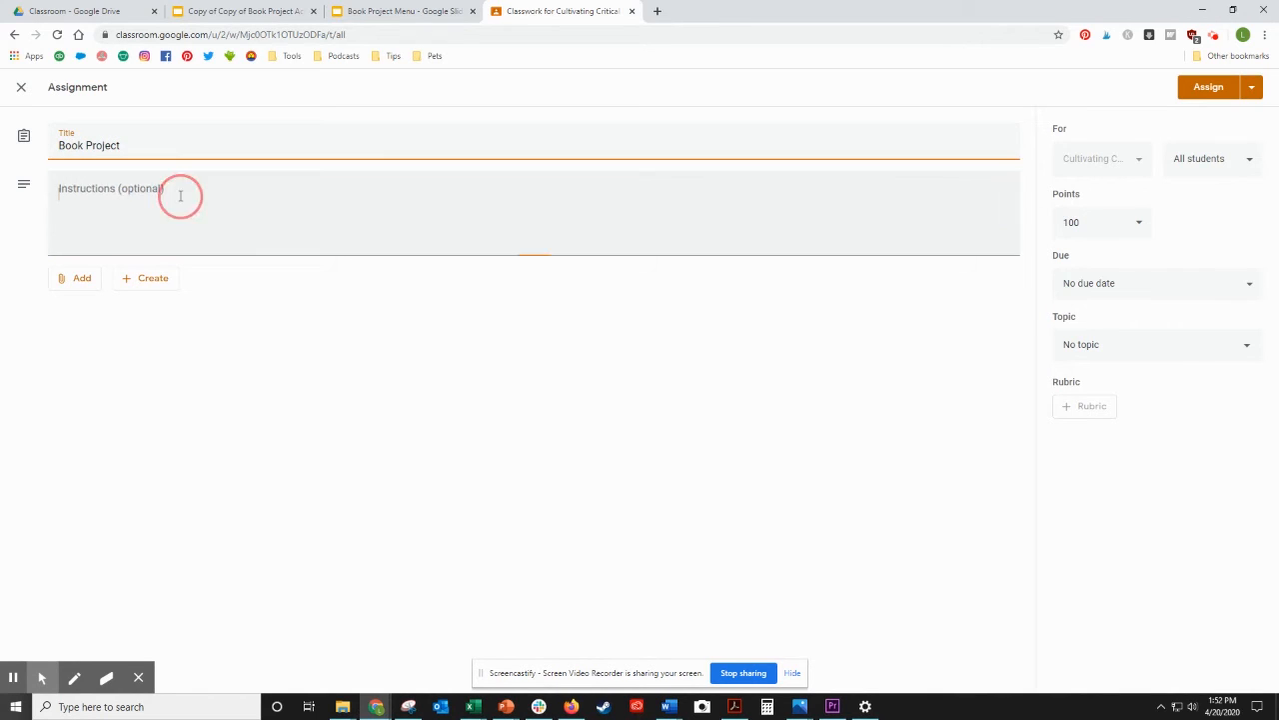
Step: Add instructions asking students to complete one project from the menu by Friday
{"action": "type", "text": "Please complet"}
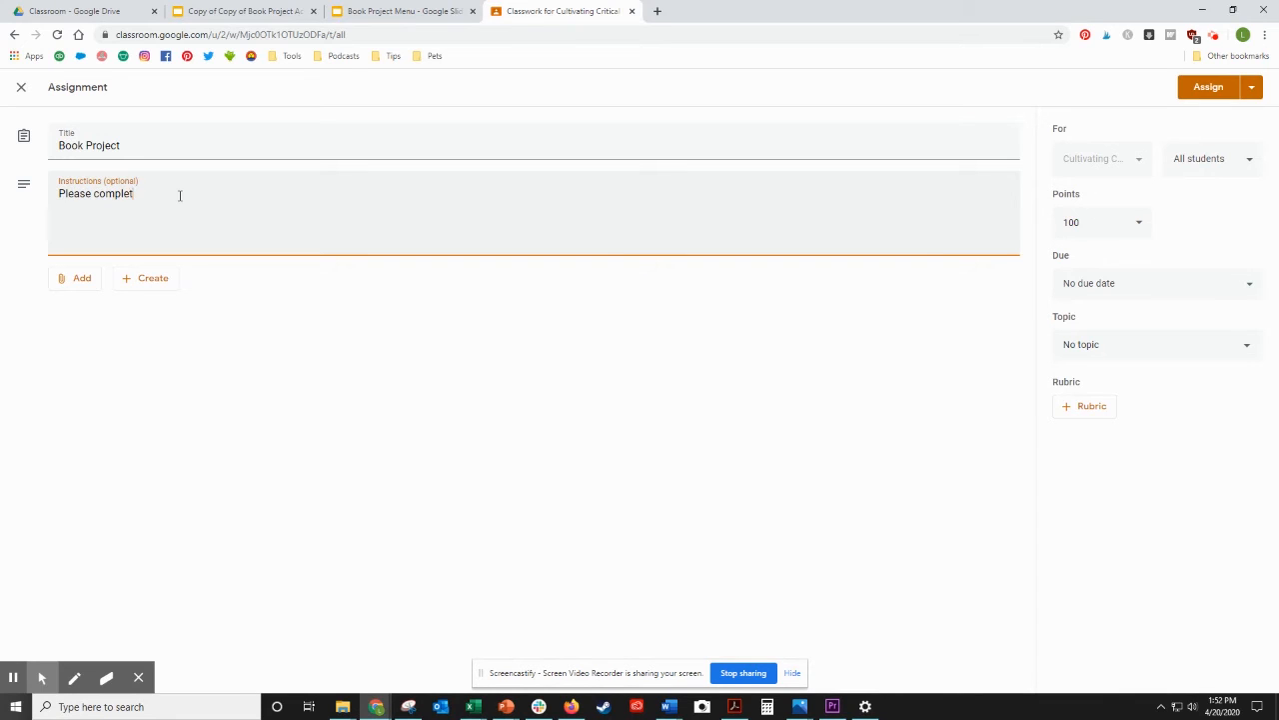
{"action": "type", "text": "e"}
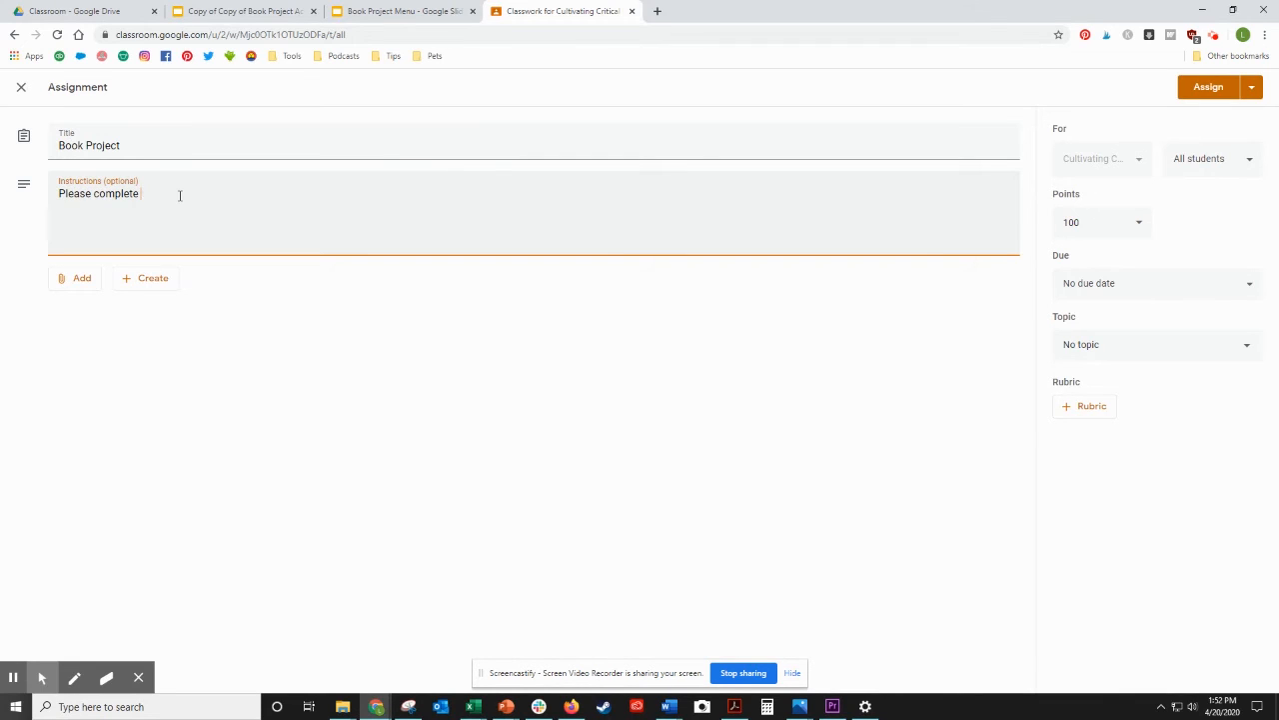
{"action": "type", "text": "one o"}
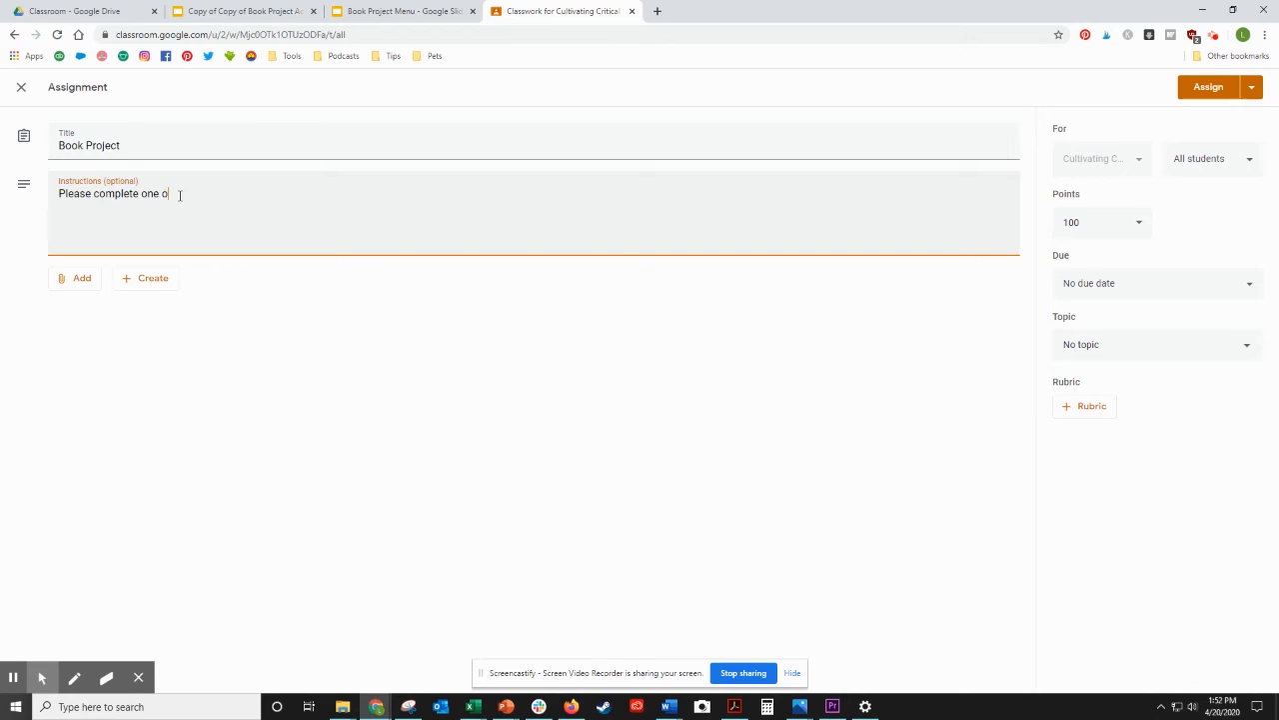
{"action": "type", "text": "f the projects from the m"}
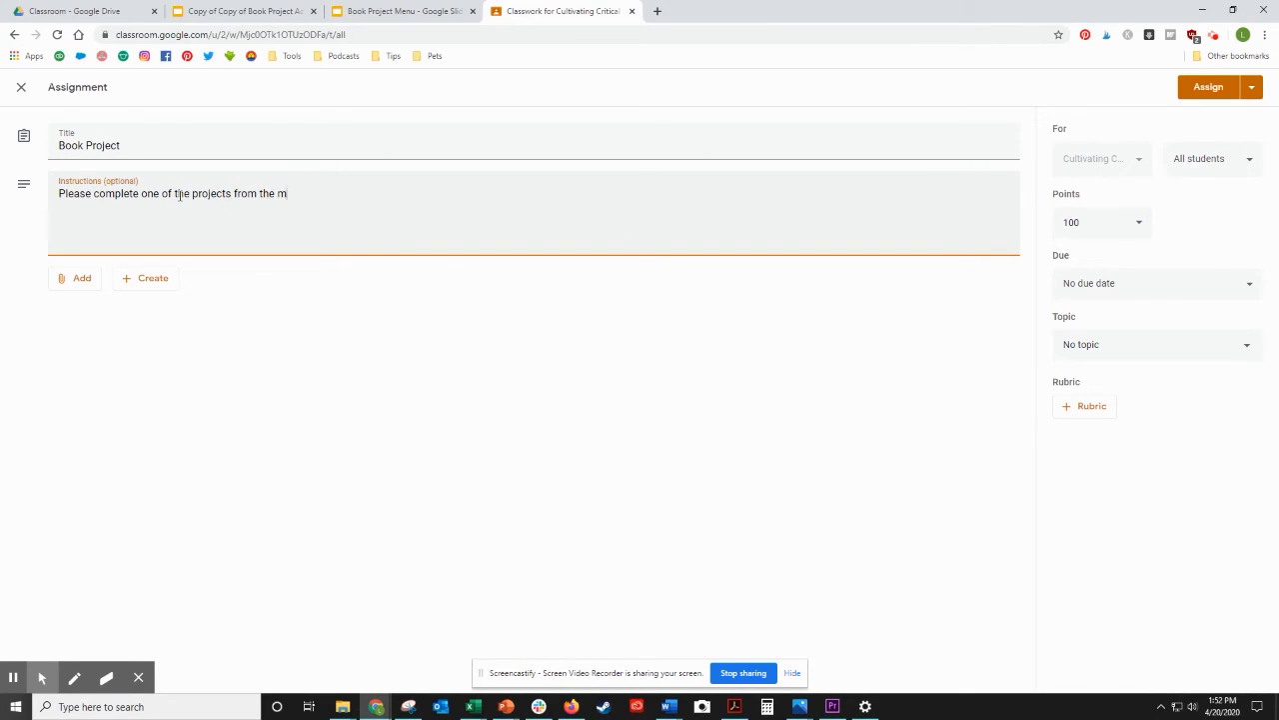
{"action": "type", "text": "enu by"}
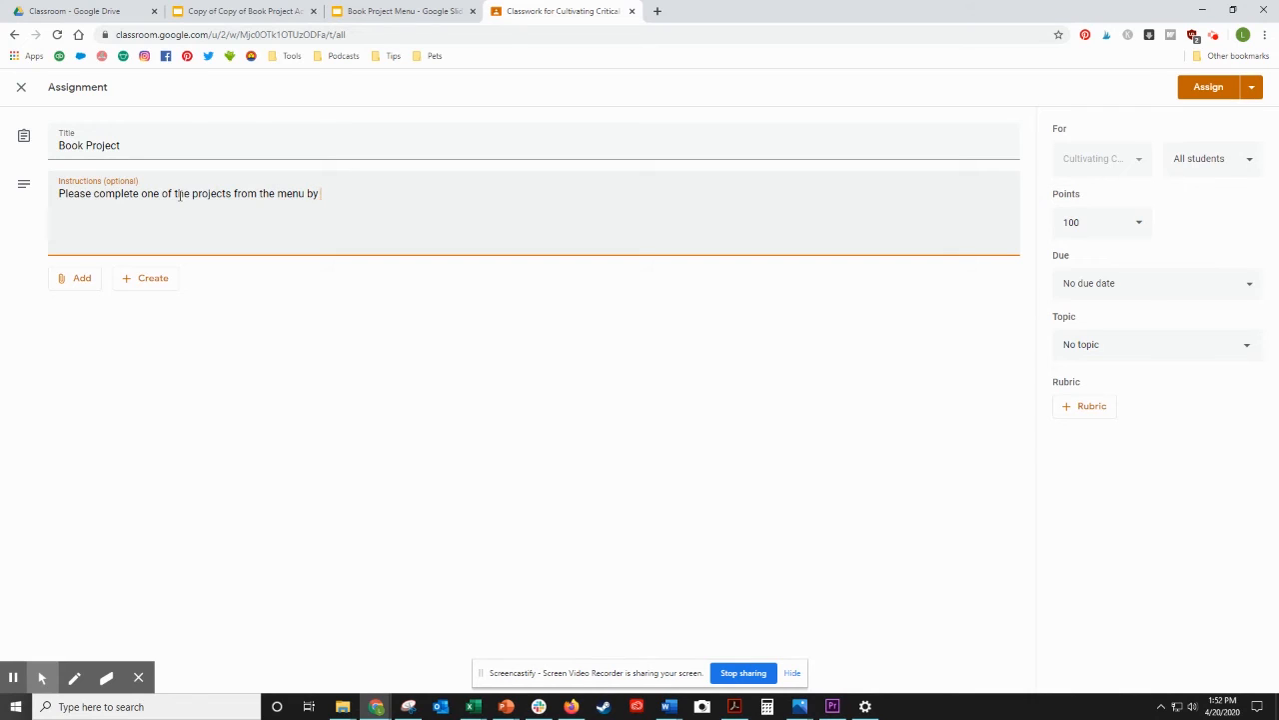
{"action": "type", "text": "Frida"}
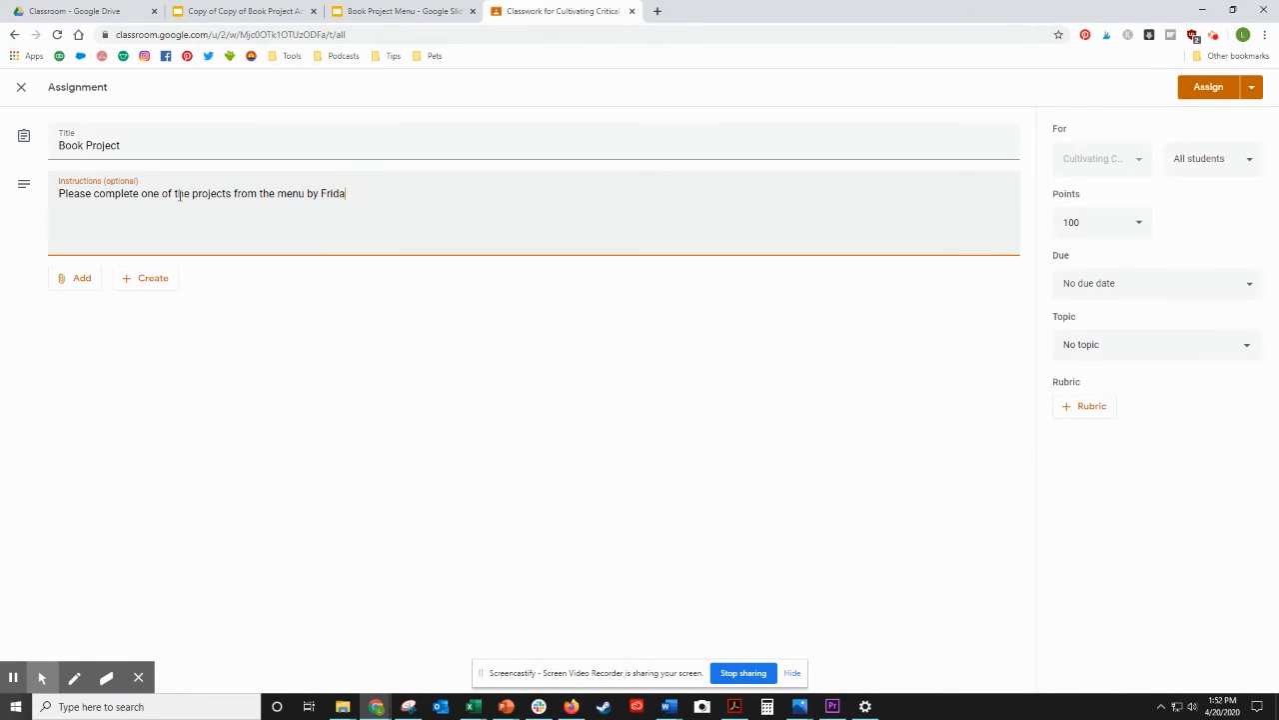
{"action": "type", "text": "y."}
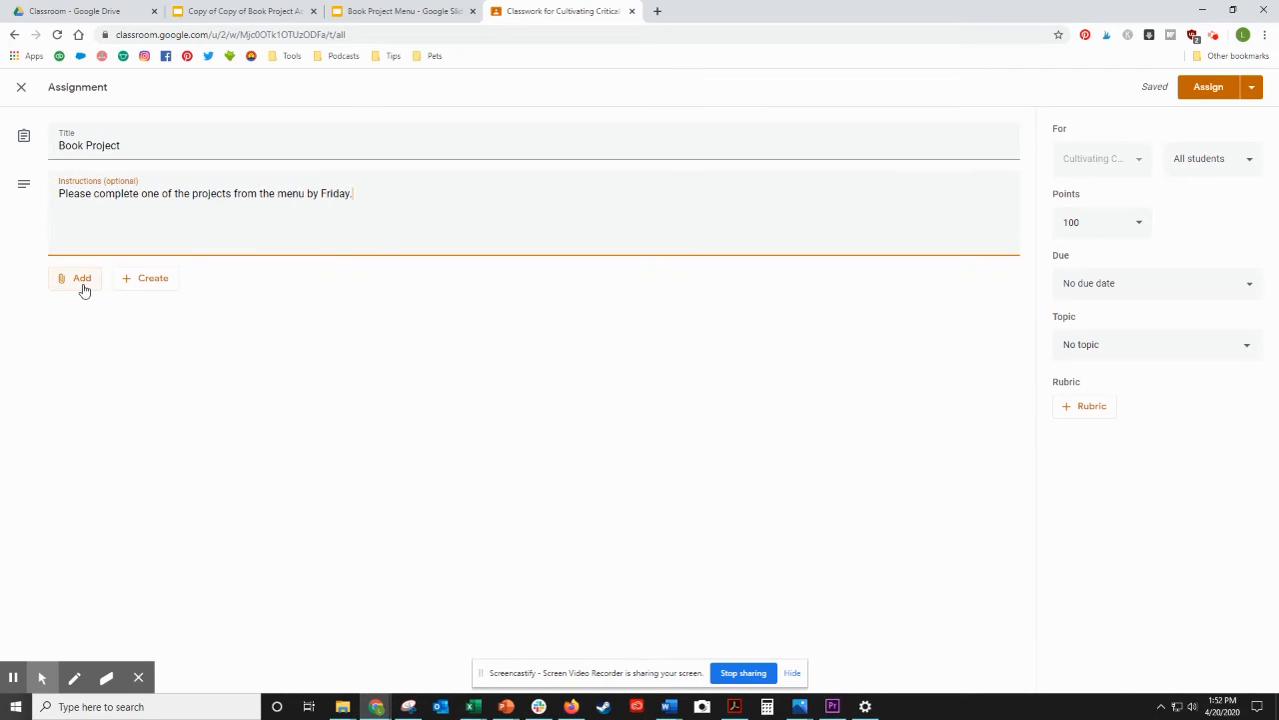
{"action": "left_click", "coordinate": [81, 278]}
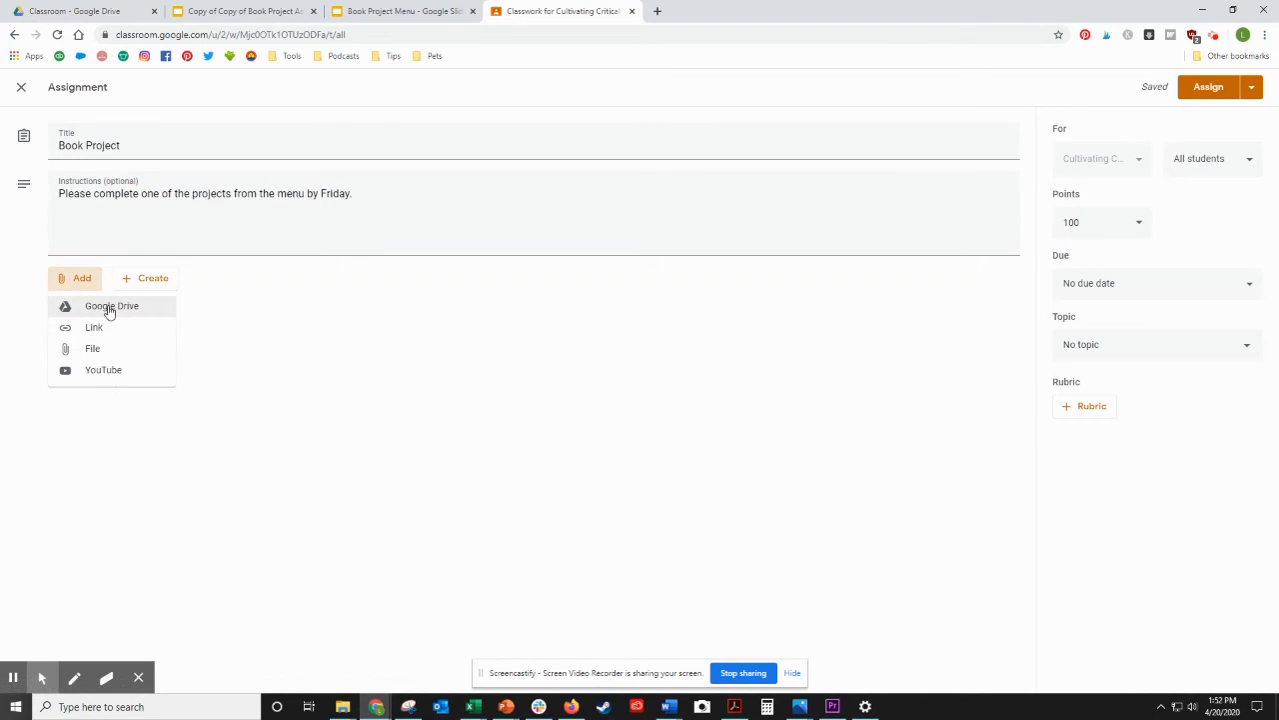
Step: Attach the Book Project Menu slides from Google Drive's Recent files
{"action": "left_click", "coordinate": [111, 306]}
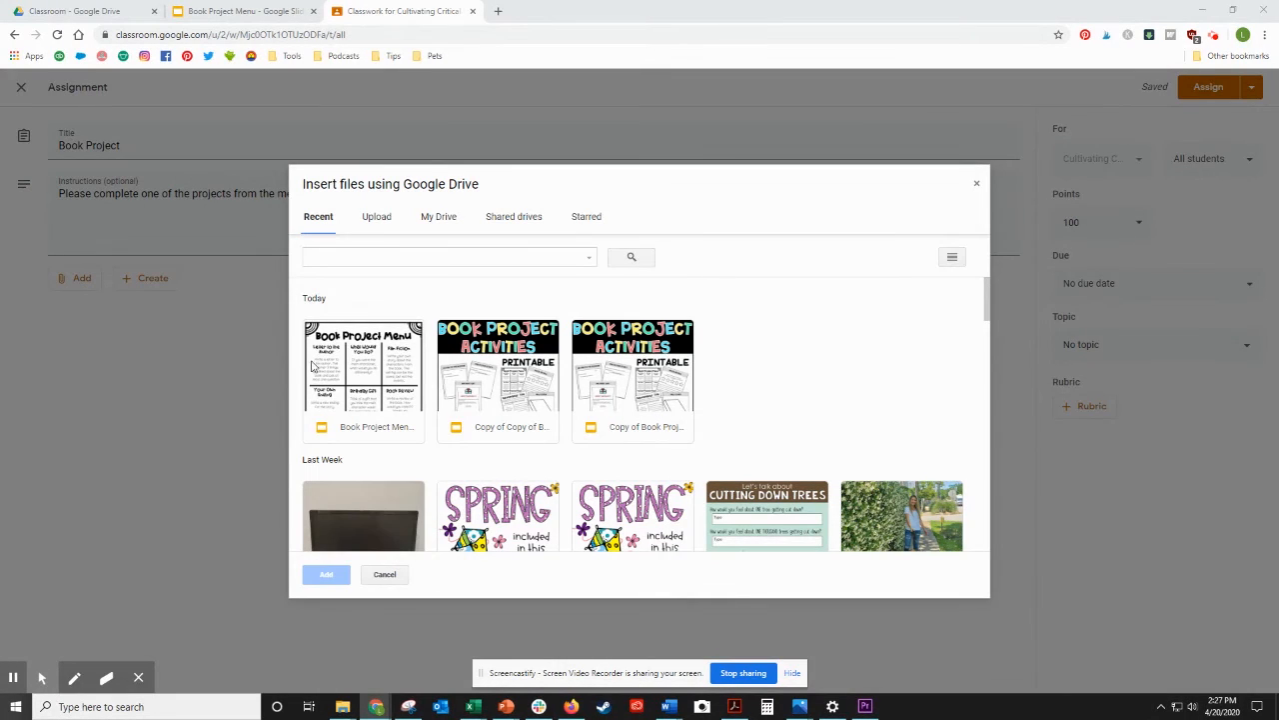
{"action": "mouse_move", "coordinate": [425, 288]}
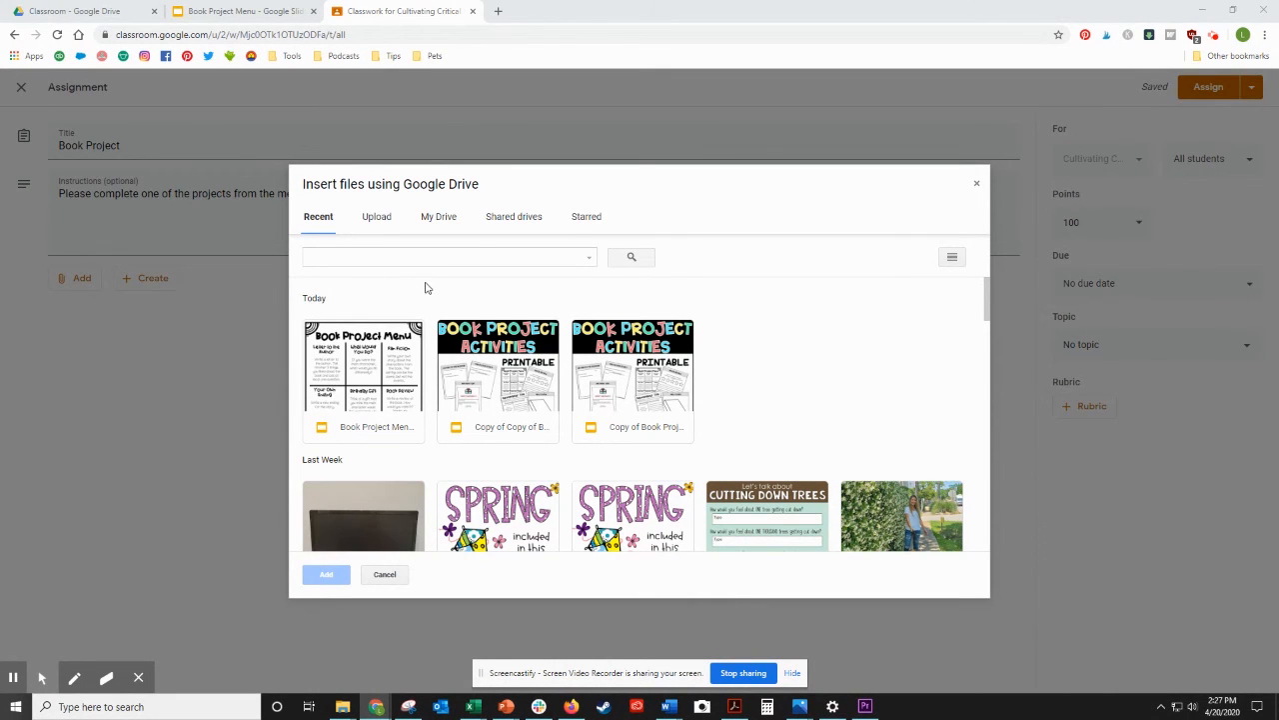
{"action": "mouse_move", "coordinate": [401, 384]}
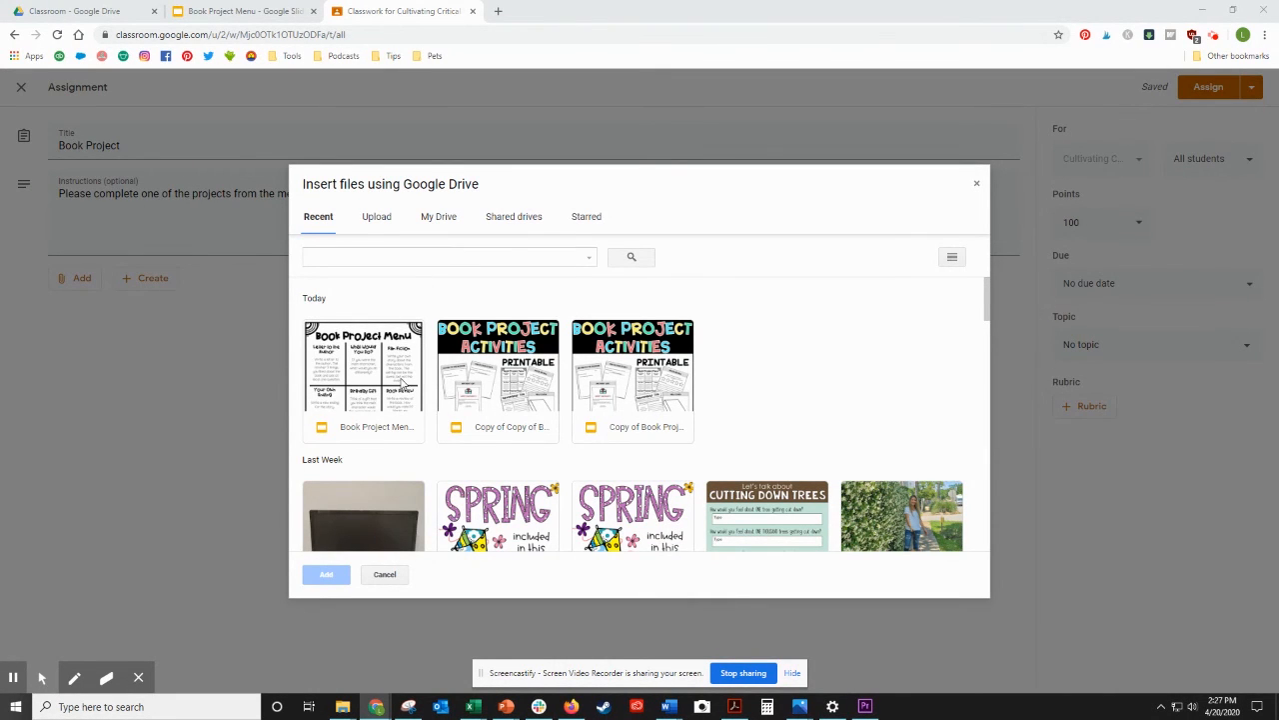
{"action": "mouse_move", "coordinate": [518, 400]}
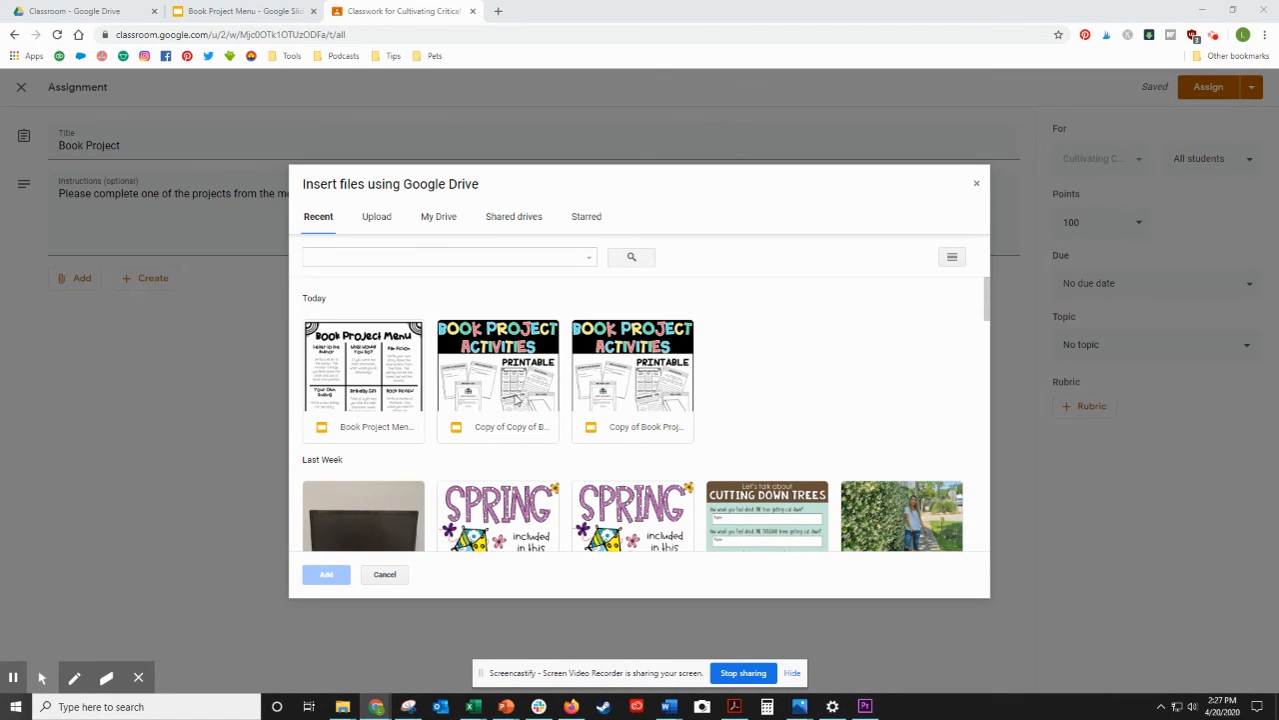
{"action": "mouse_move", "coordinate": [521, 424]}
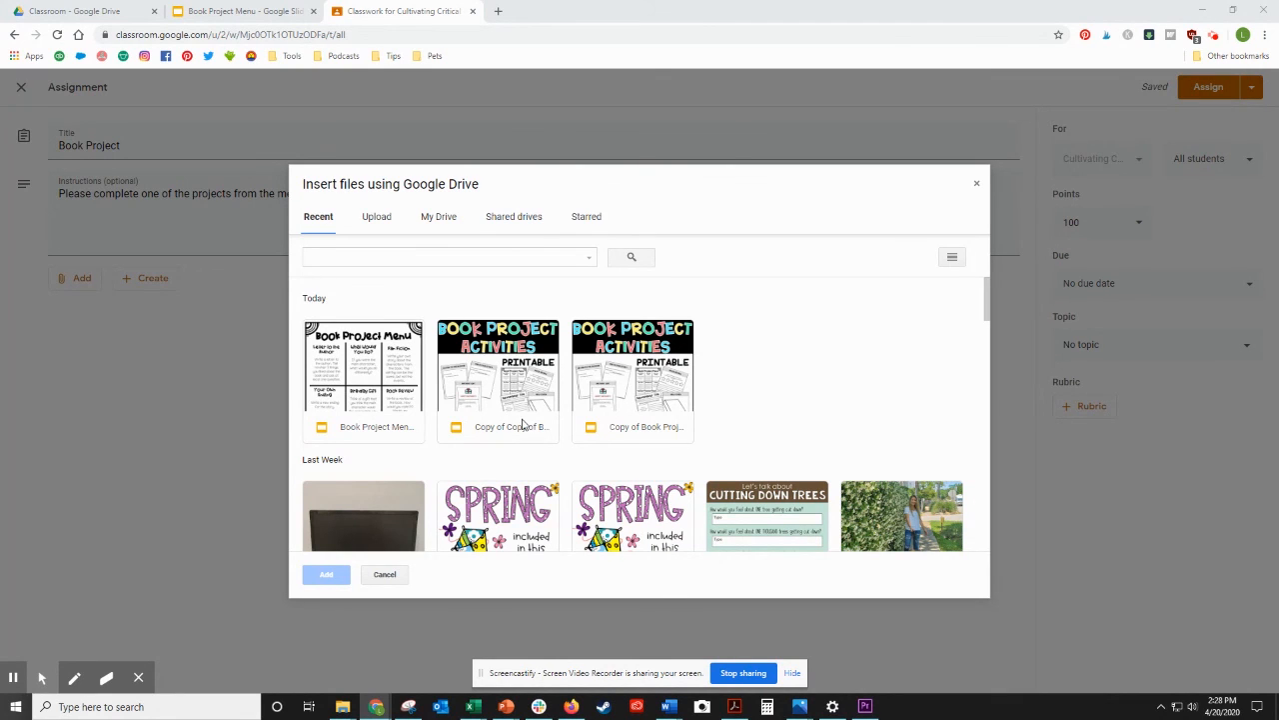
{"action": "mouse_move", "coordinate": [484, 413]}
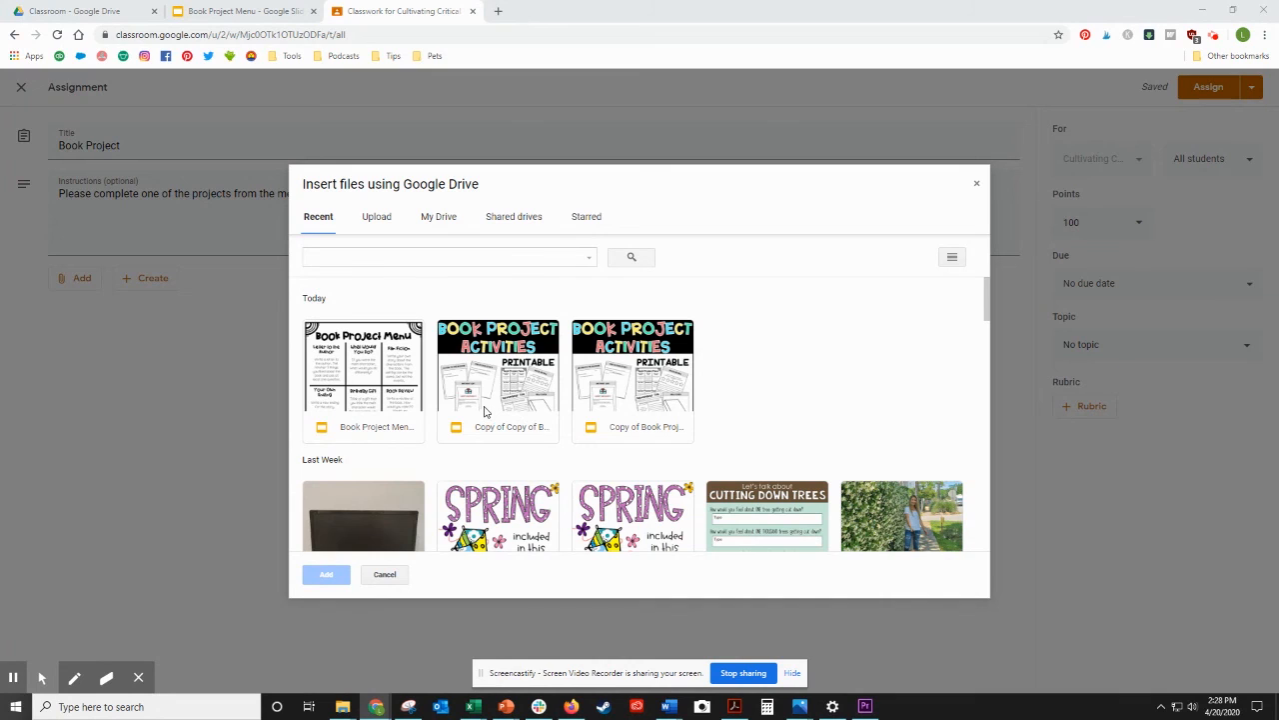
{"action": "left_click", "coordinate": [364, 366]}
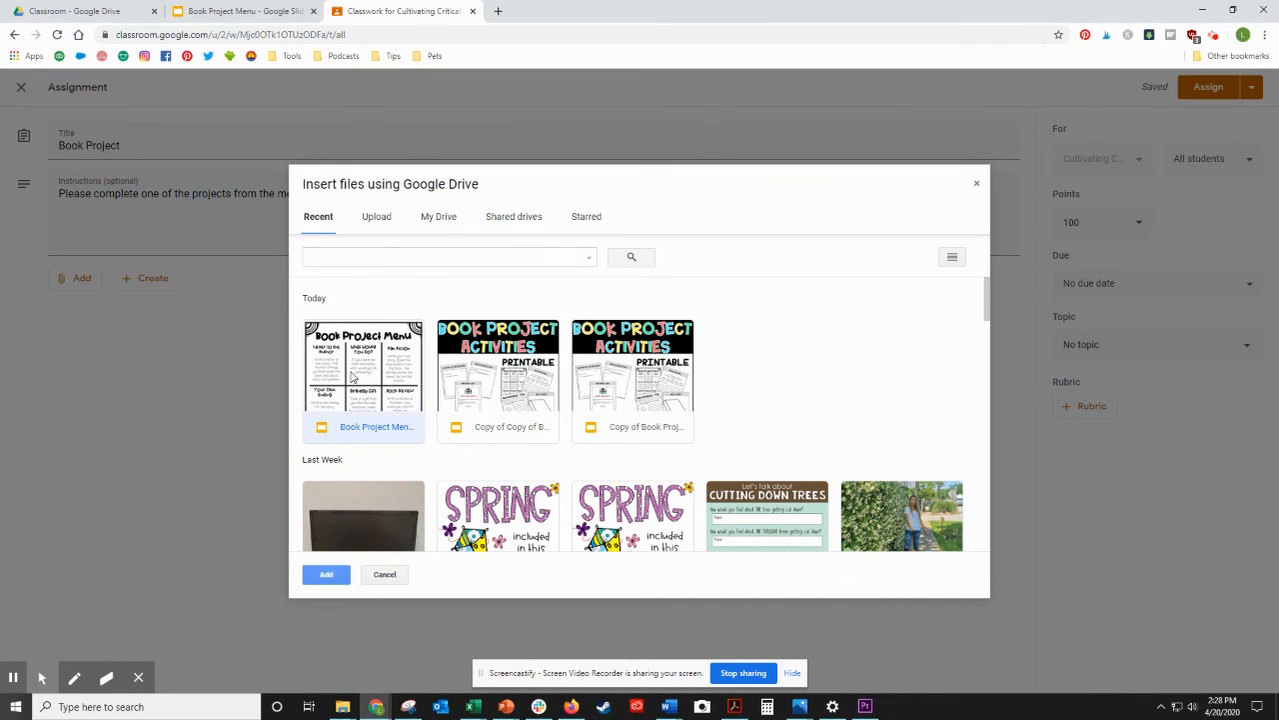
{"action": "left_click", "coordinate": [326, 573]}
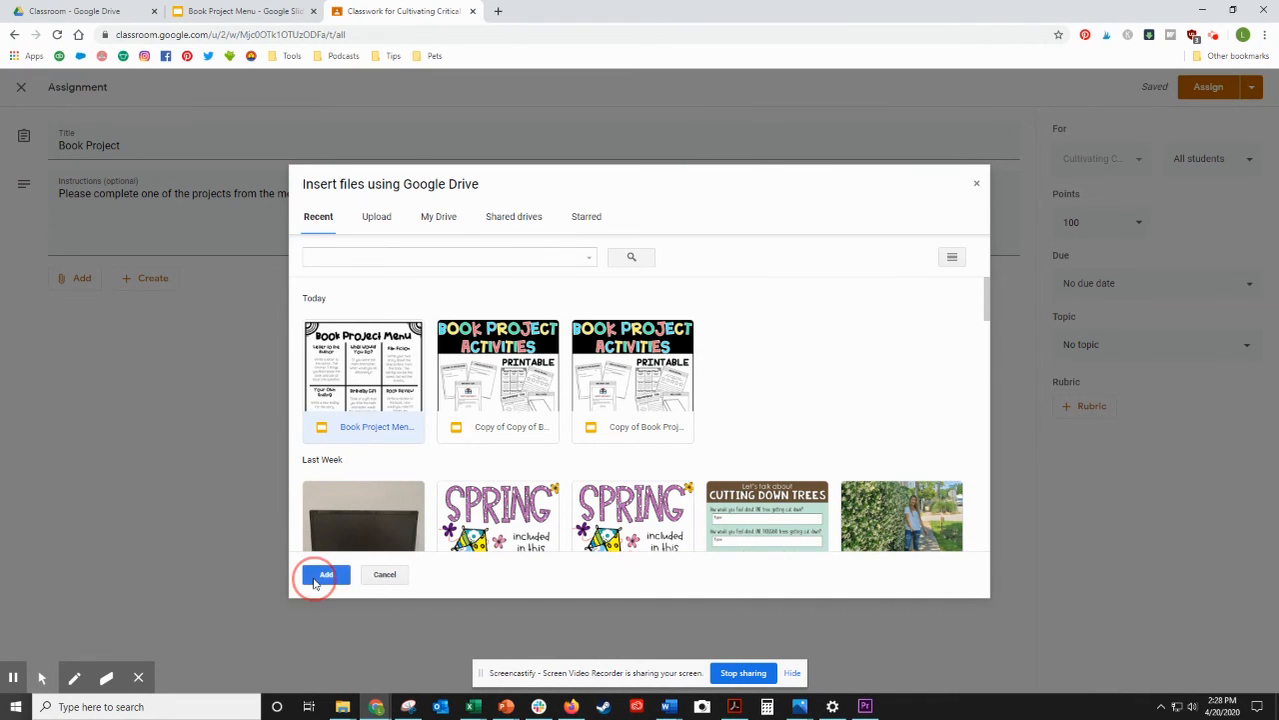
{"action": "left_click", "coordinate": [325, 574]}
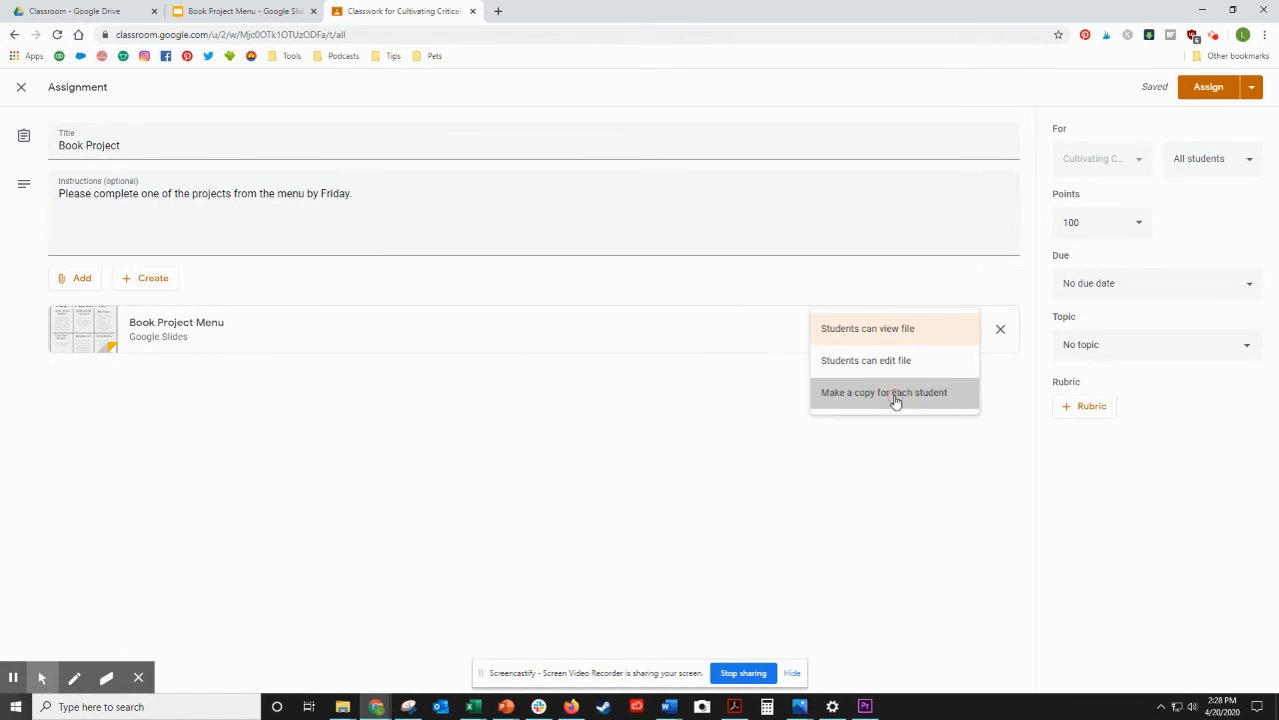
Step: Set the slides to 'Make a copy for each student' and confirm assigning the Book Project
{"action": "left_click", "coordinate": [883, 392]}
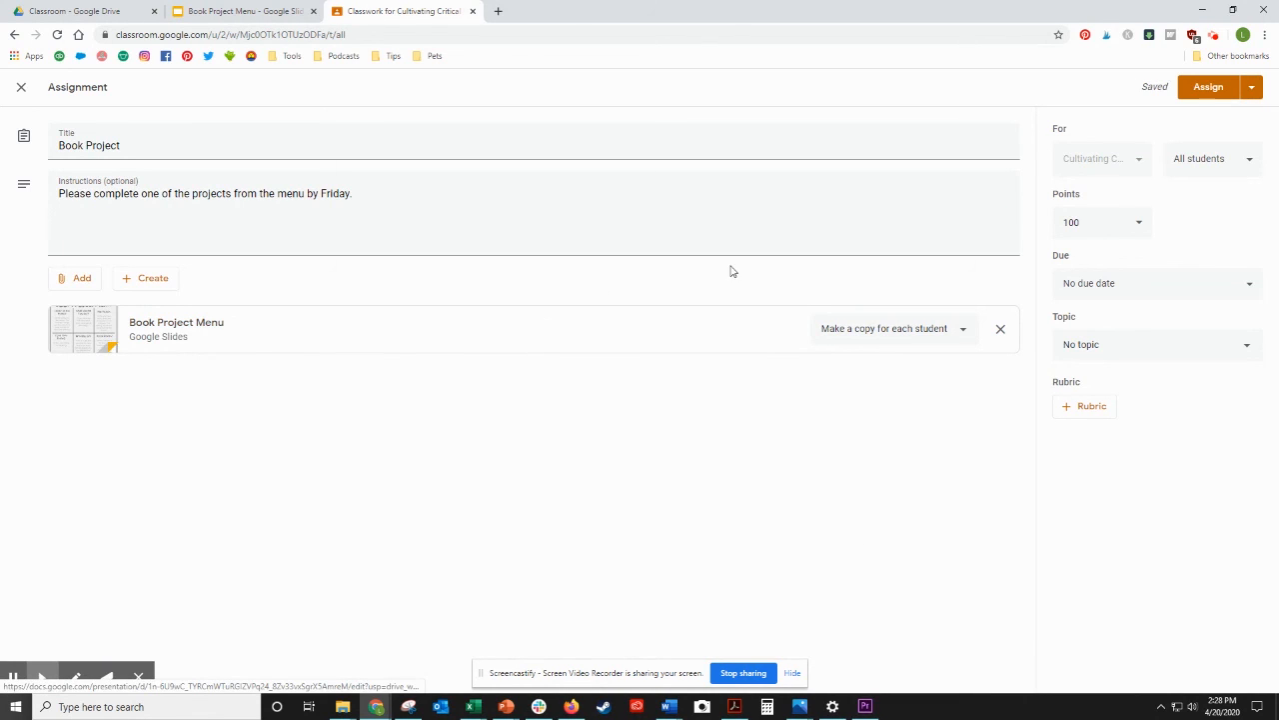
{"action": "left_click", "coordinate": [1209, 87]}
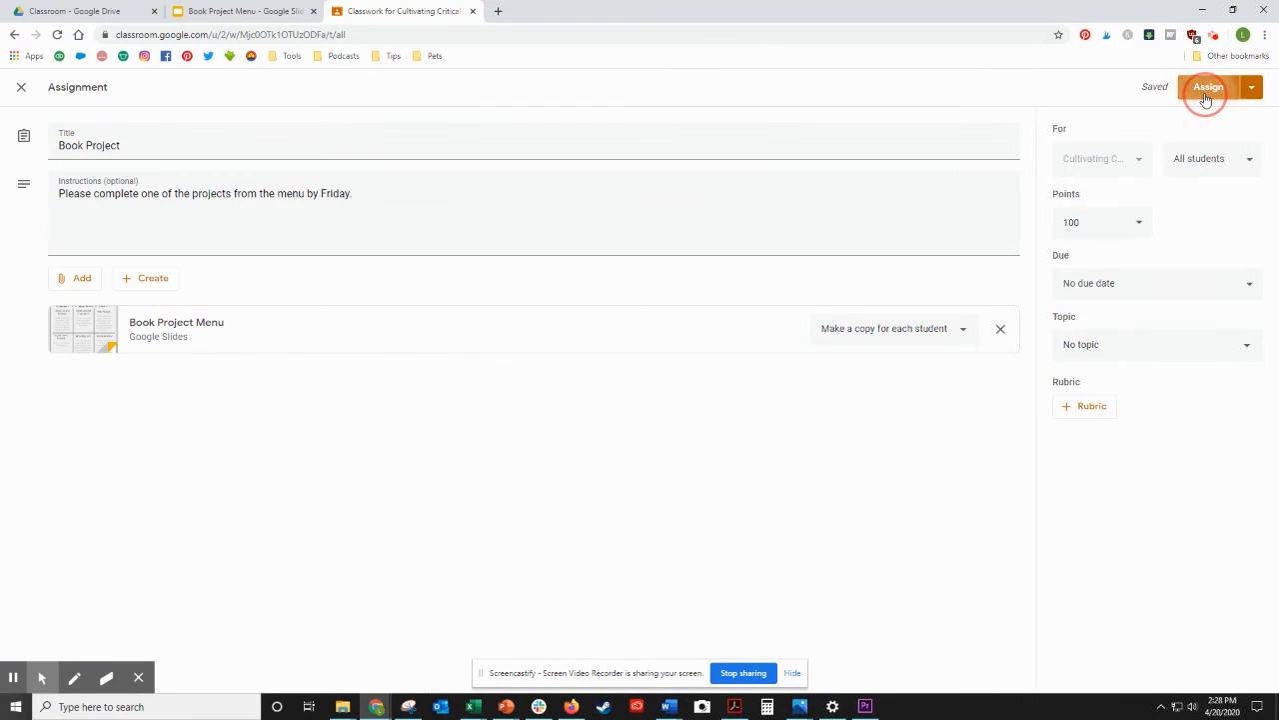
{"action": "left_click", "coordinate": [1209, 87]}
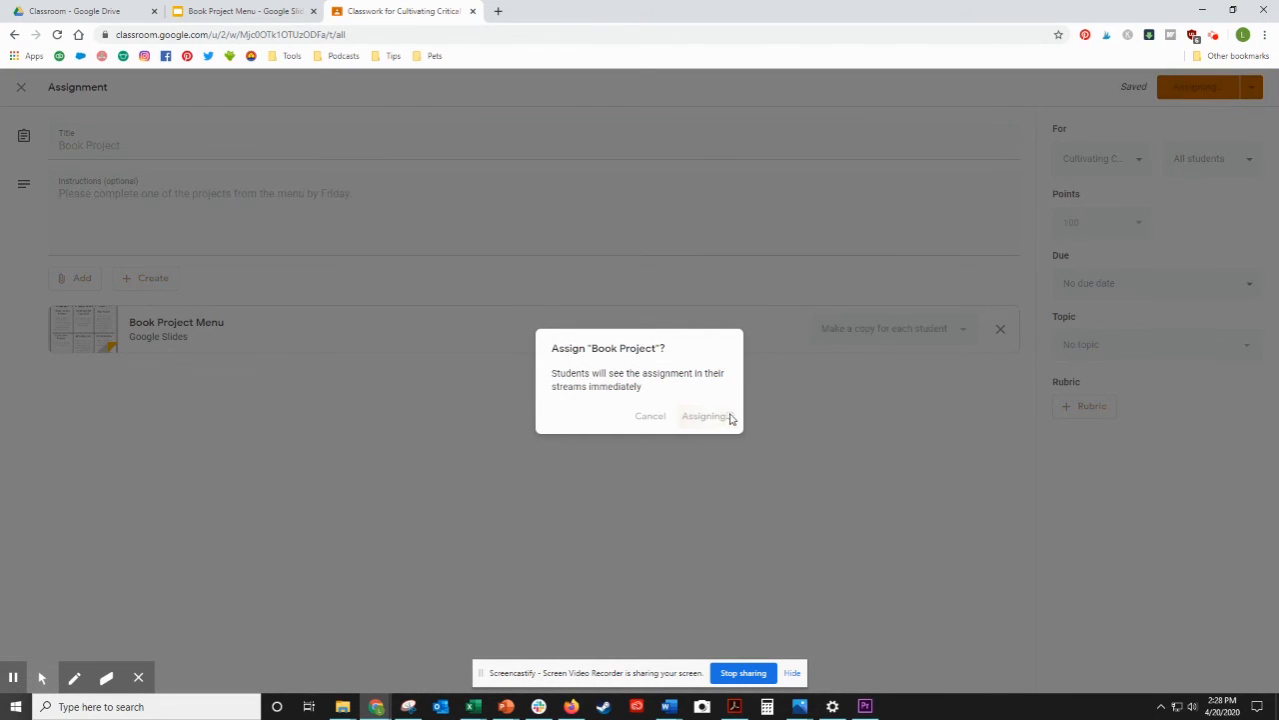
{"action": "left_click", "coordinate": [706, 415]}
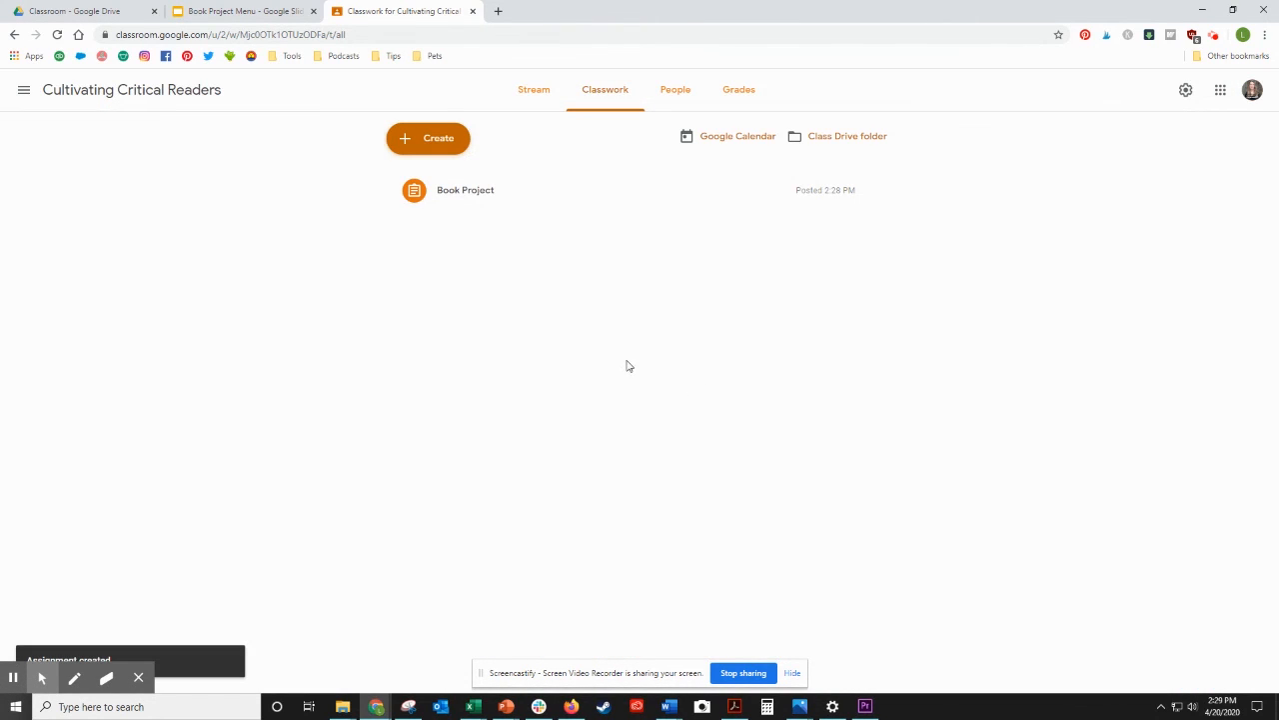